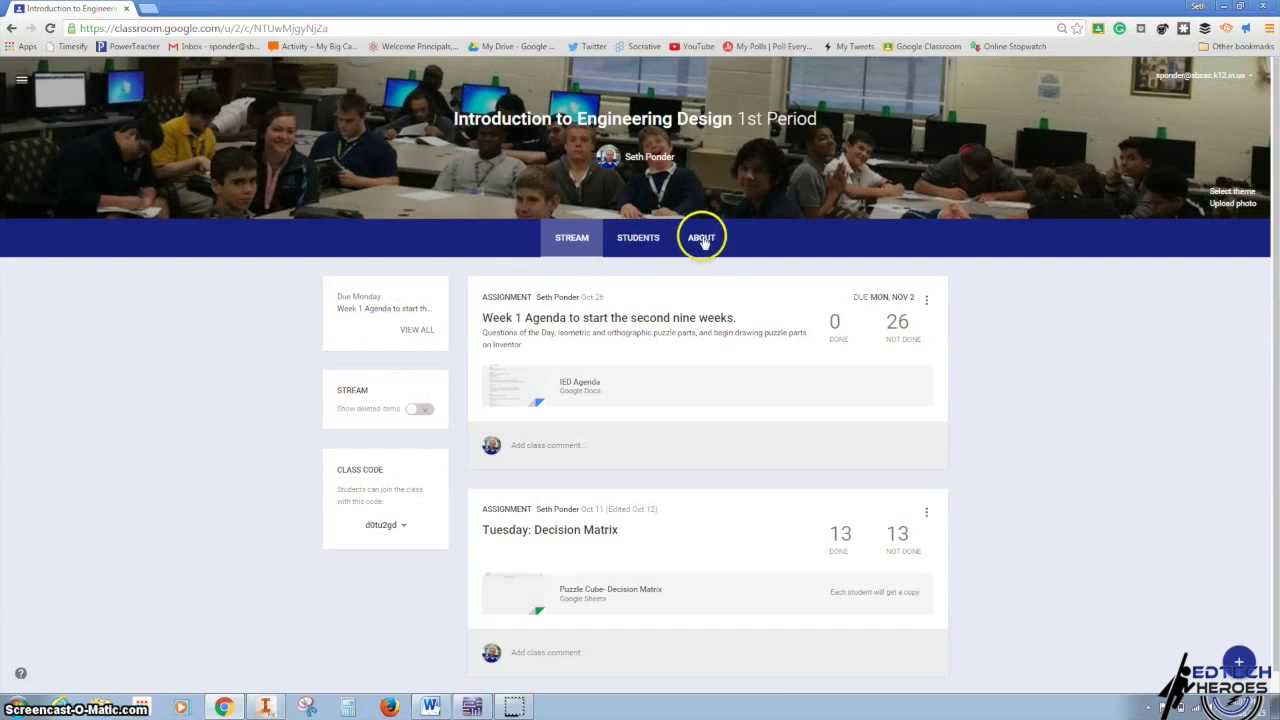
- Download the Riley HS Drawing Page.idw attachment from the class About page
left_click(701, 237)
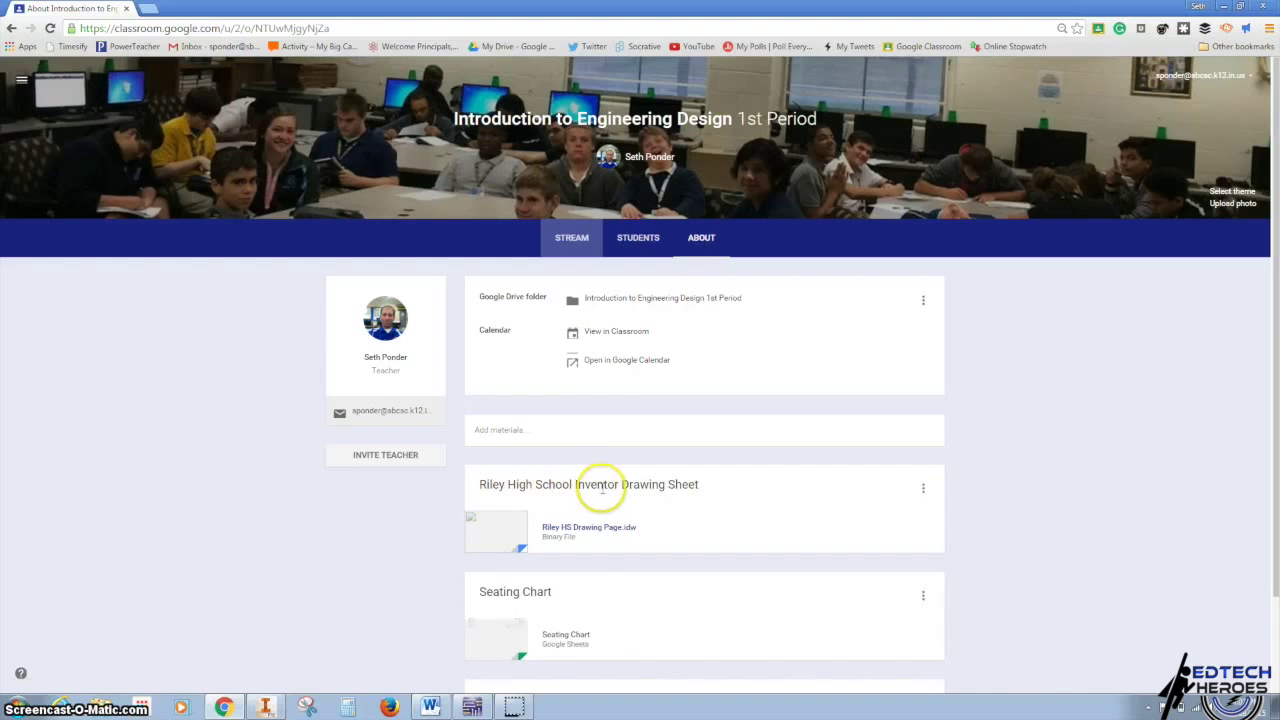
left_click(589, 527)
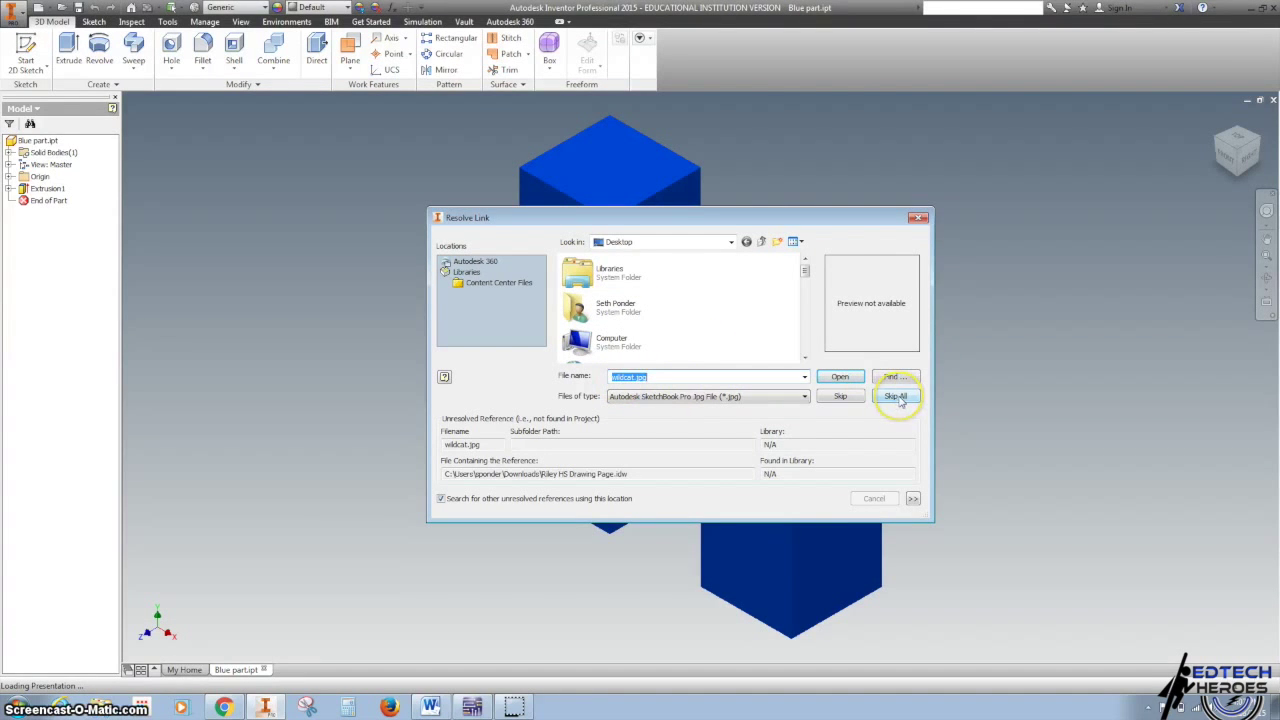
- Open the Riley HS sheet skipping all missing image links, then return to Blue part.ipt
left_click(895, 396)
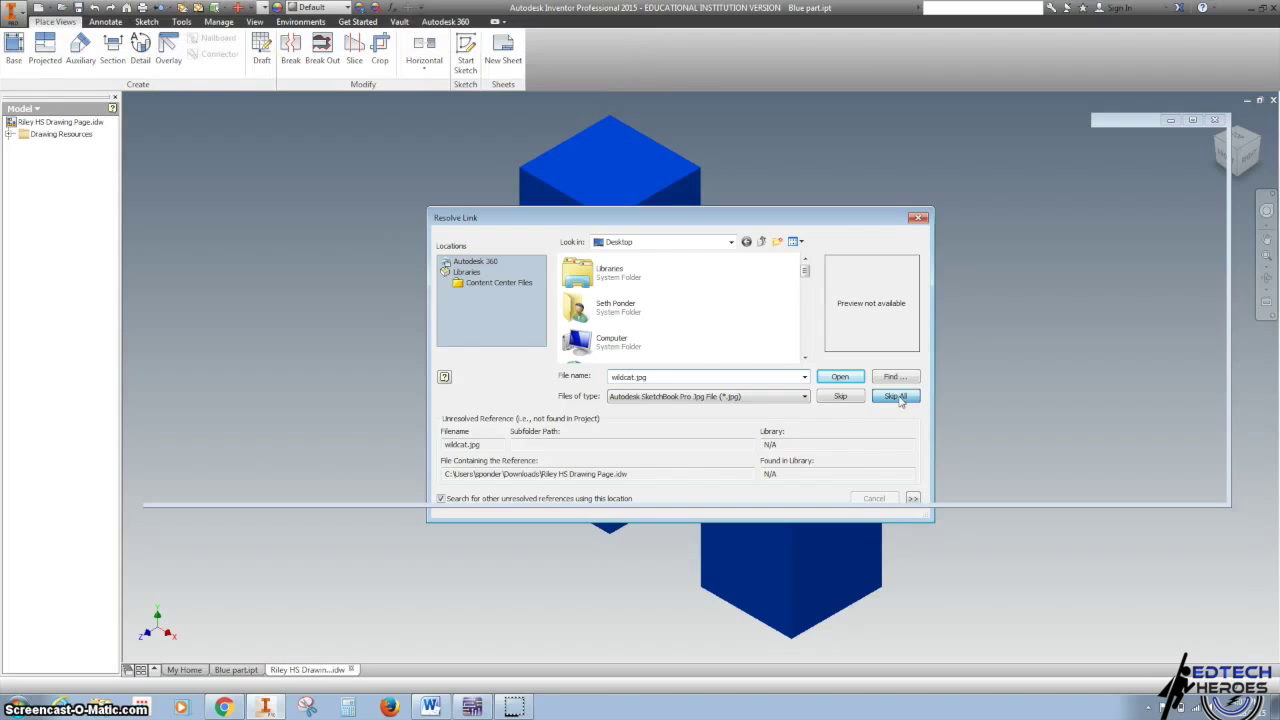
left_click(895, 396)
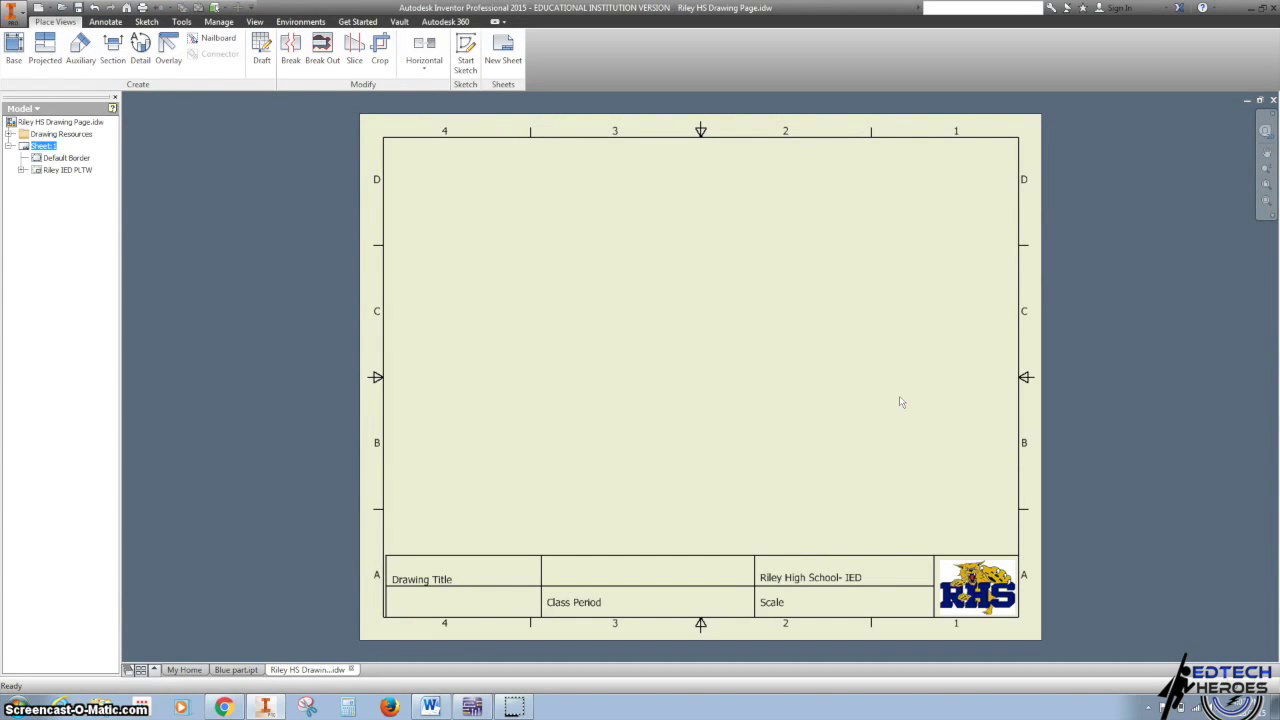
left_click(236, 669)
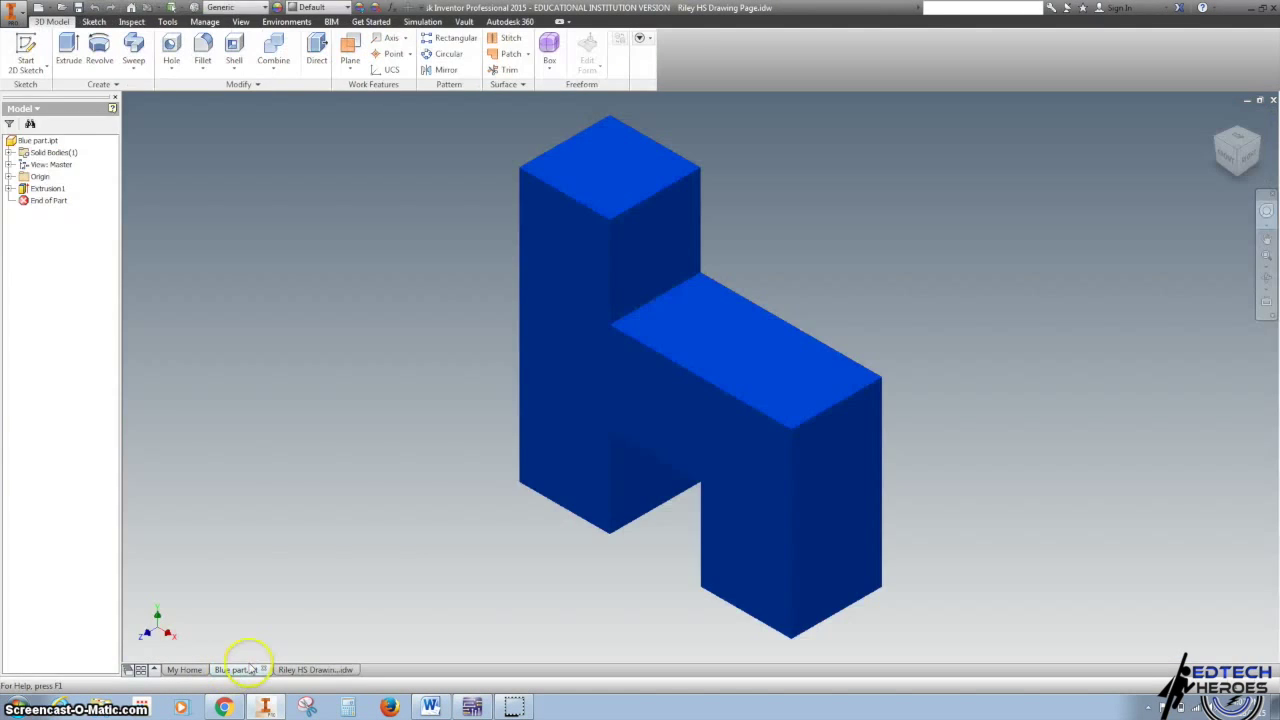
left_click(235, 669)
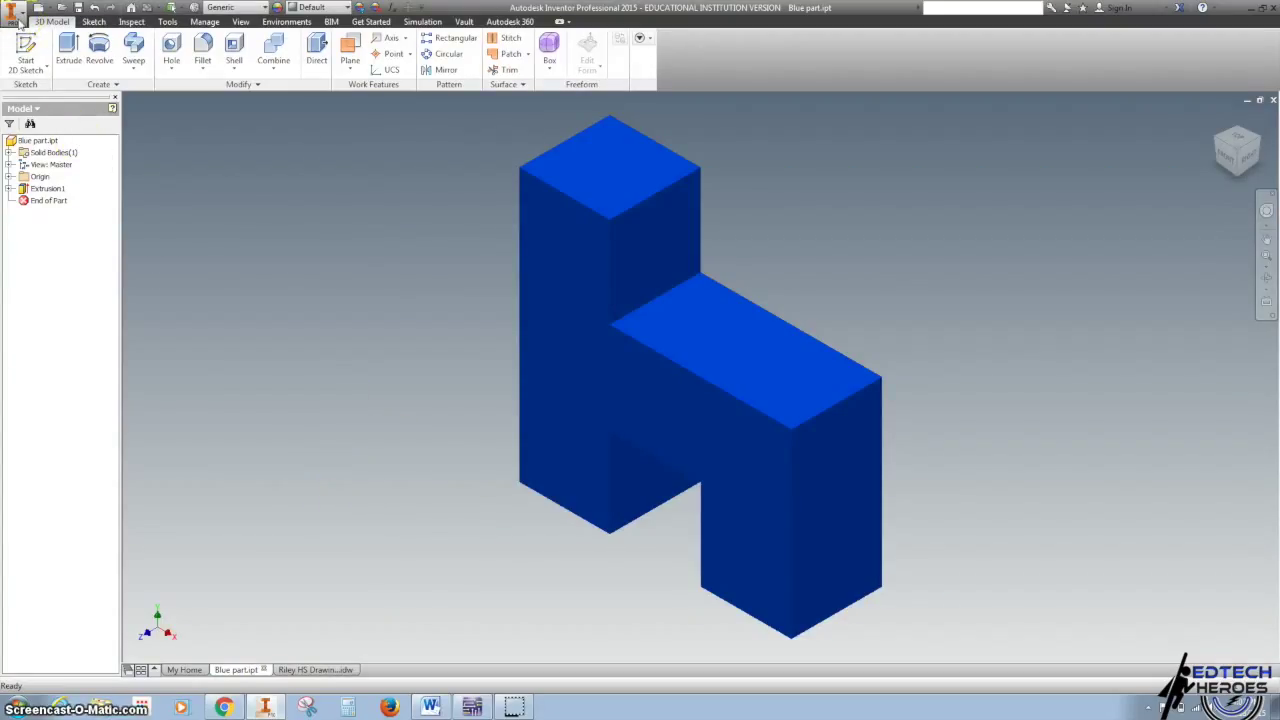
- Save Blue part.ipt to the Desktop, replacing the existing file
left_click(14, 10)
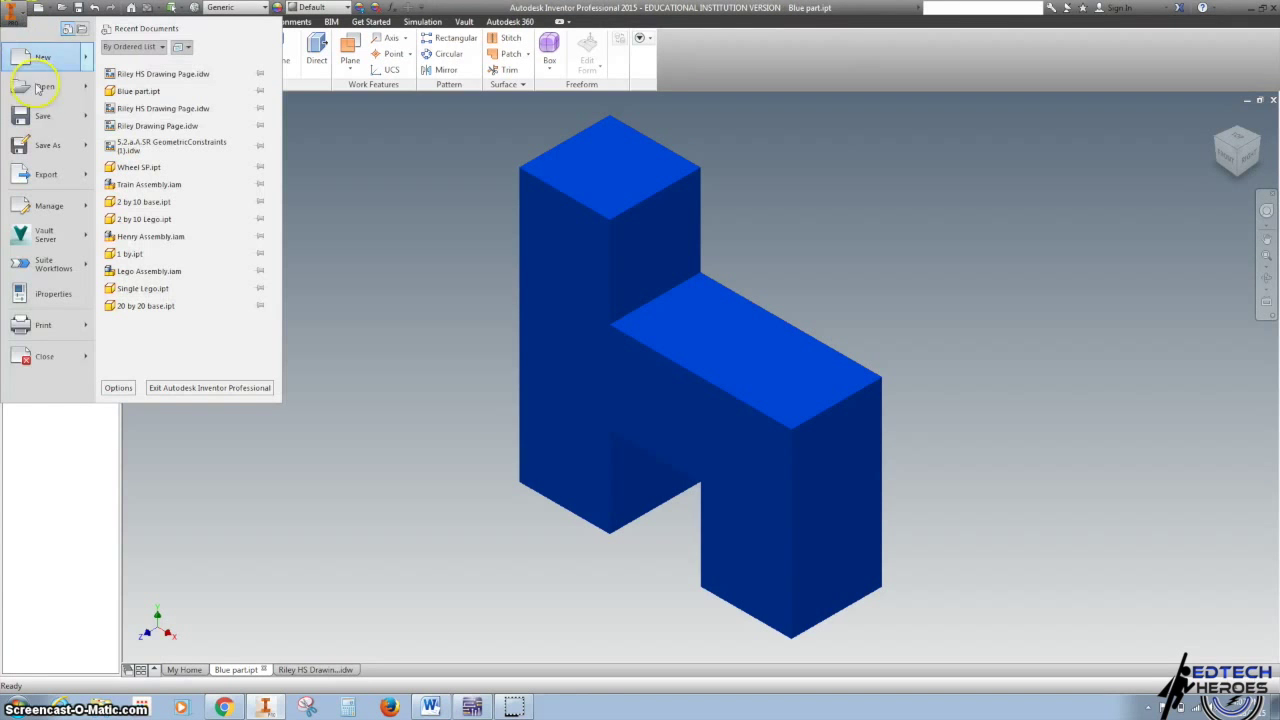
left_click(47, 145)
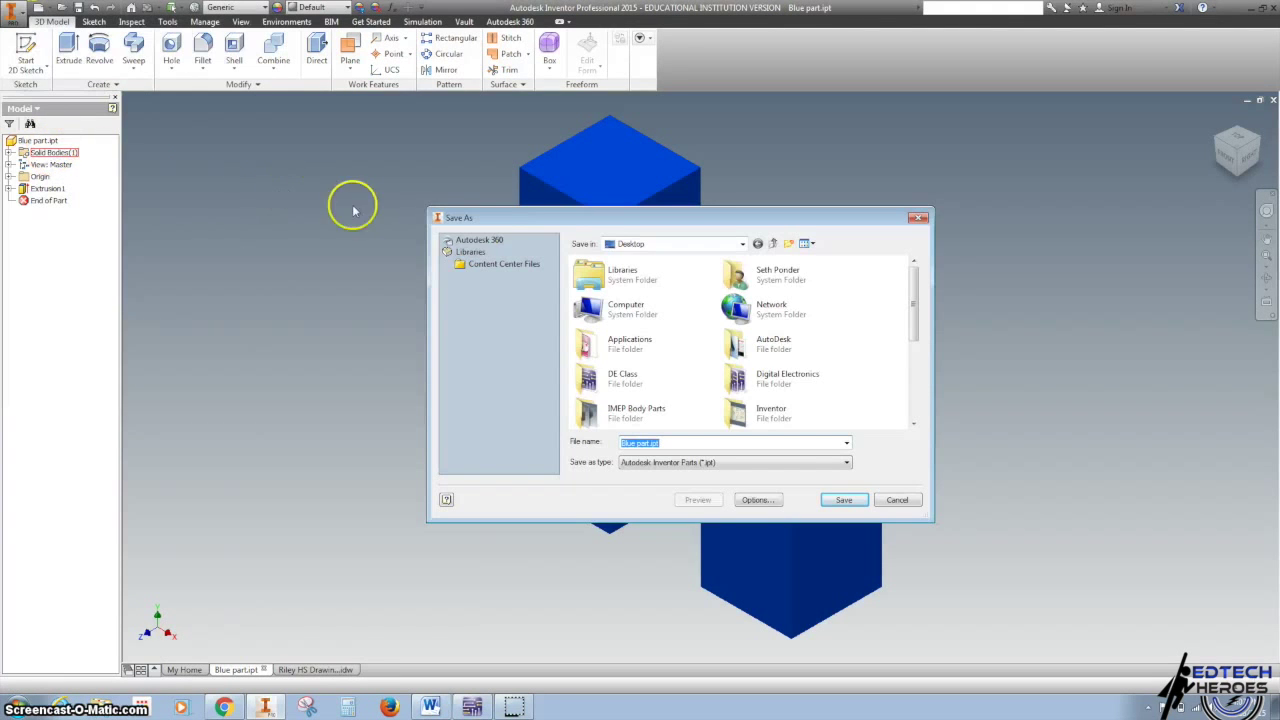
mouse_move(607, 262)
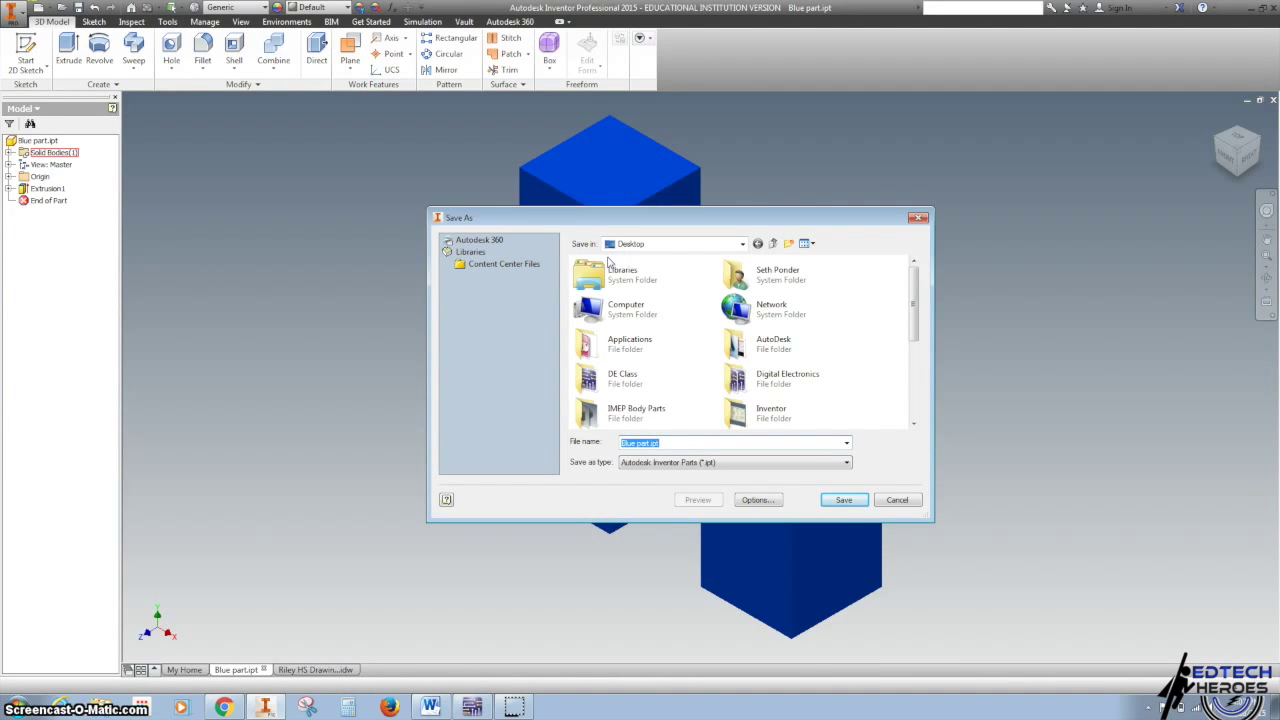
left_click(659, 442)
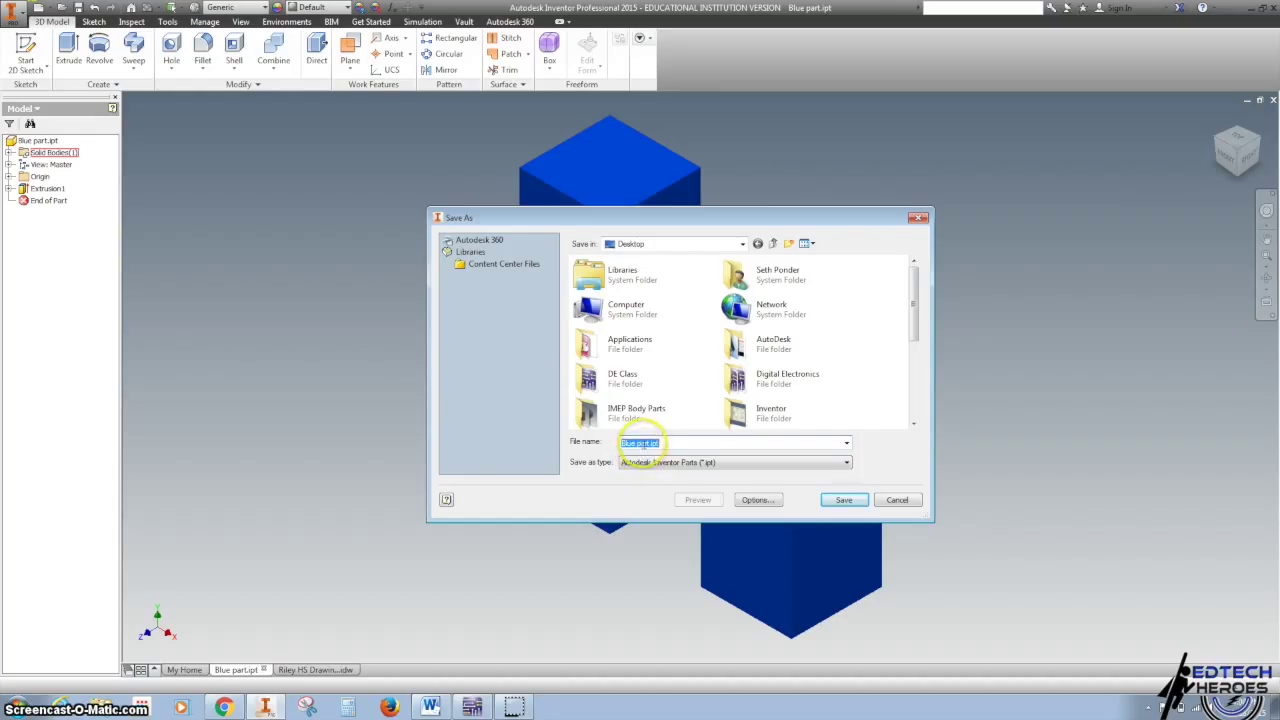
left_click(843, 500)
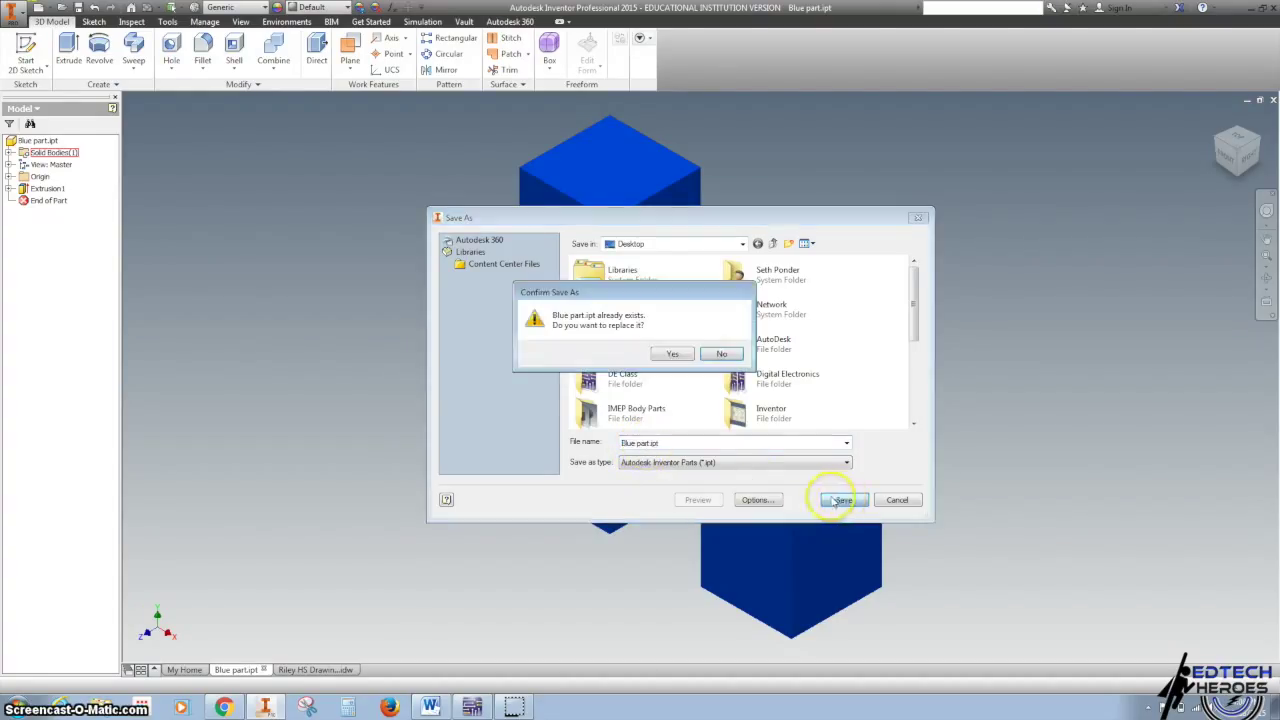
left_click(672, 354)
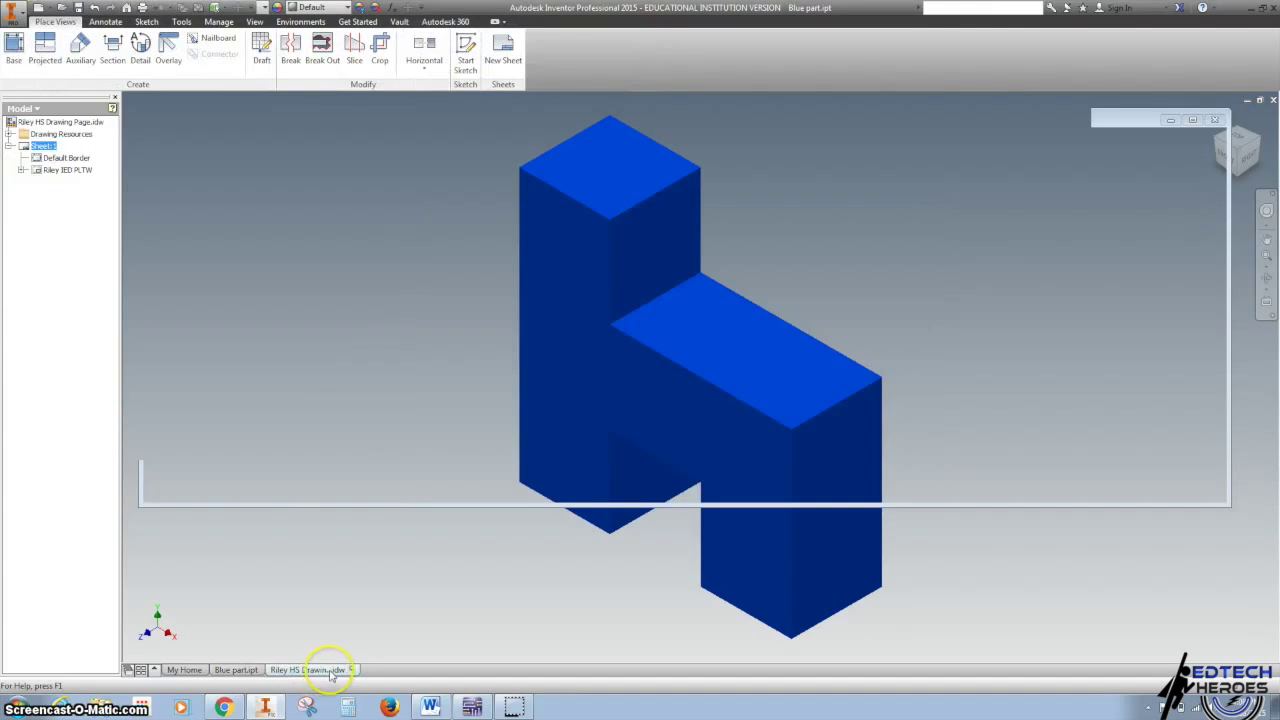
- Start a base view on the Riley HS sheet using Blue part.ipt from the Desktop
left_click(313, 669)
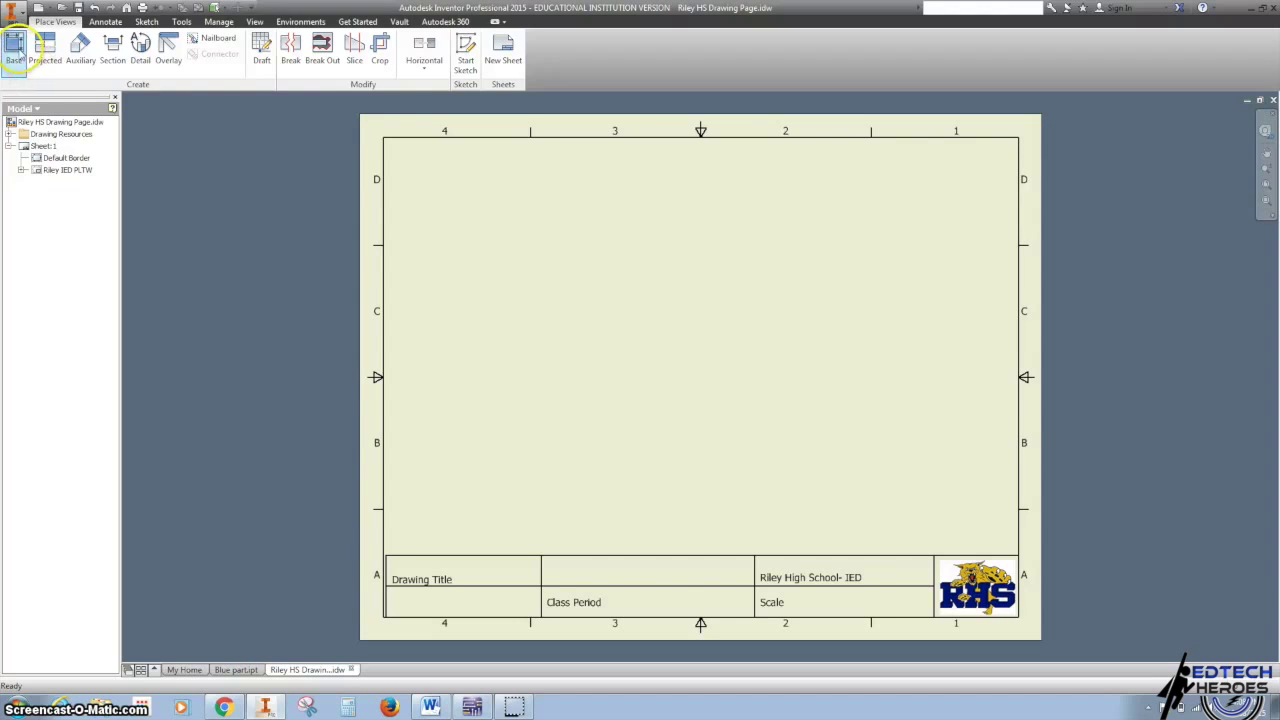
left_click(14, 47)
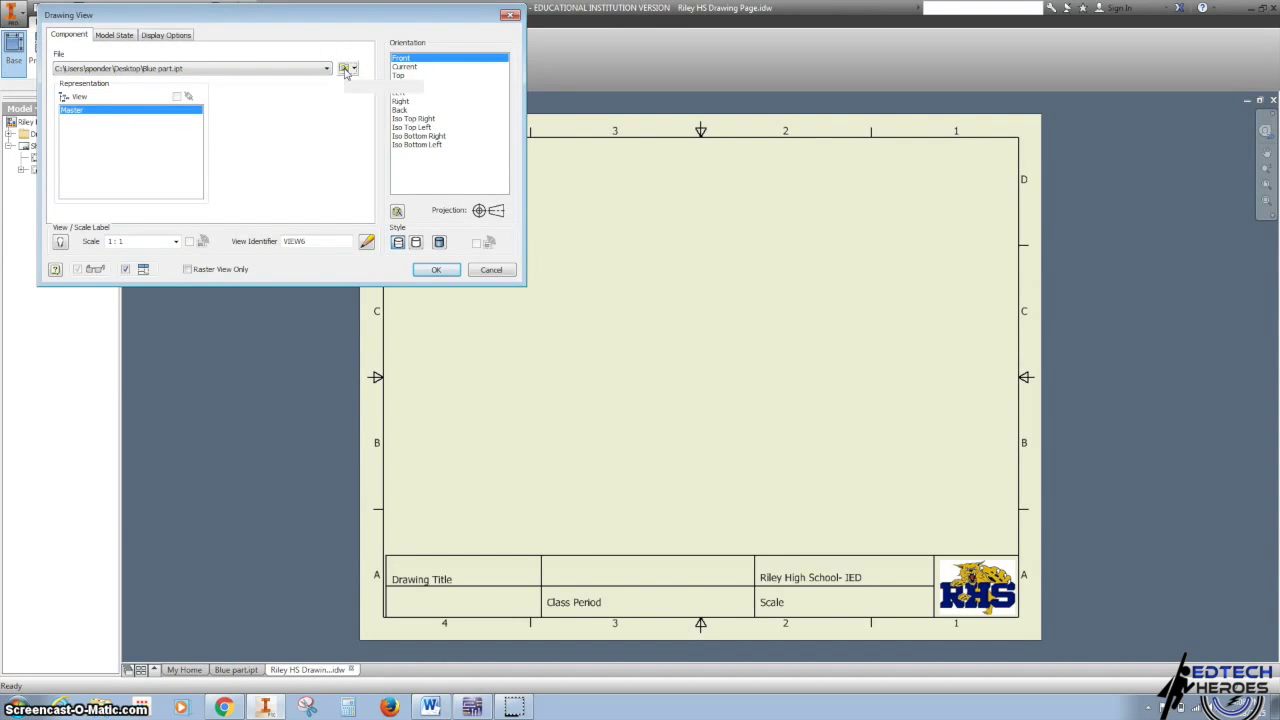
left_click(343, 68)
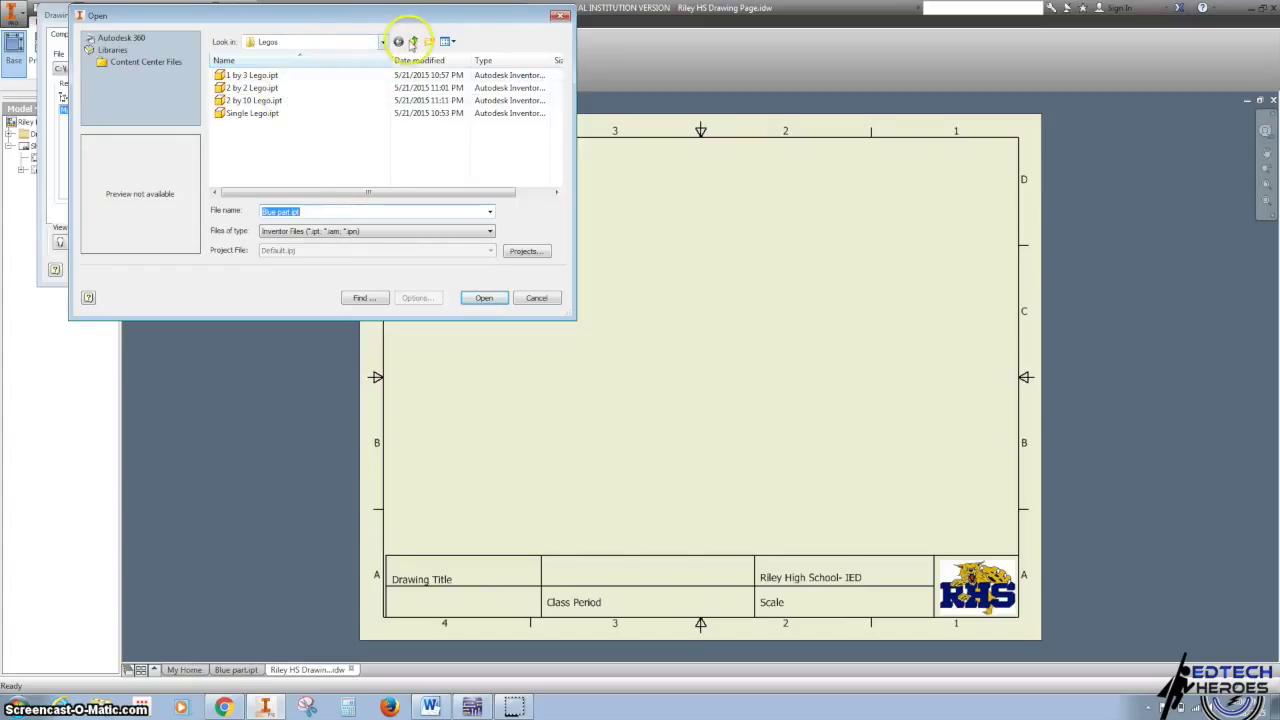
left_click(412, 41)
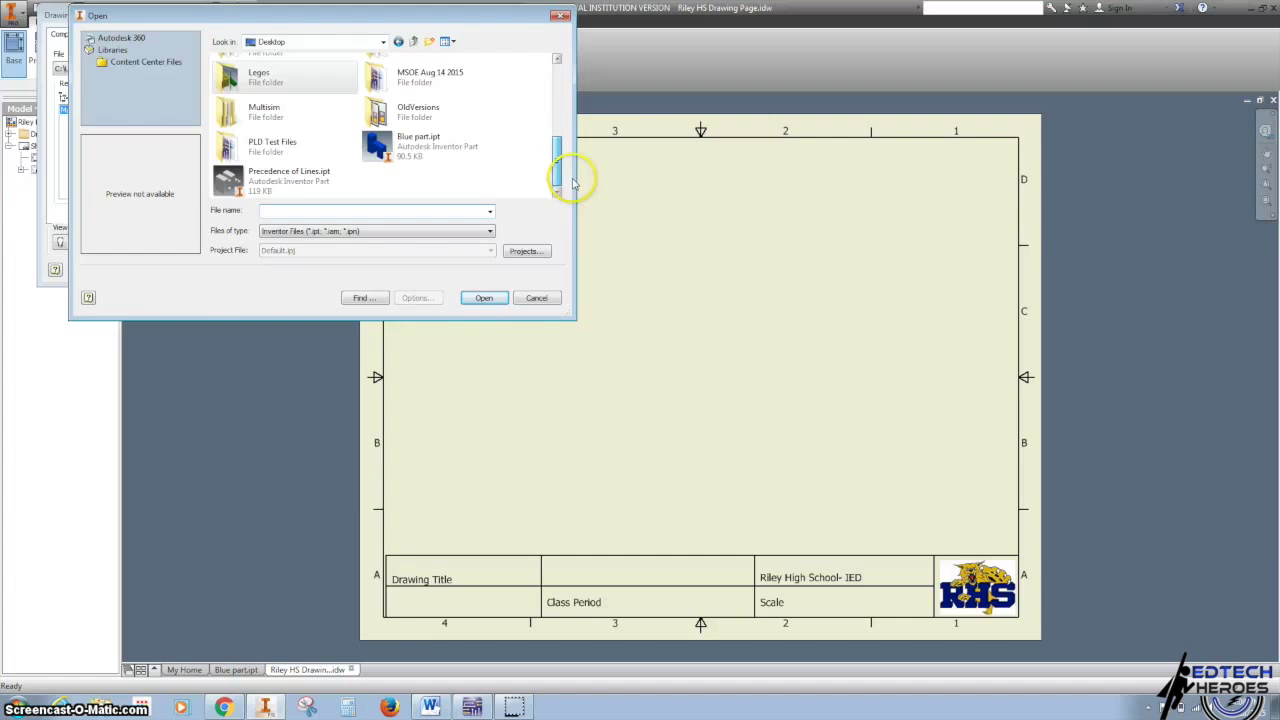
left_click(437, 146)
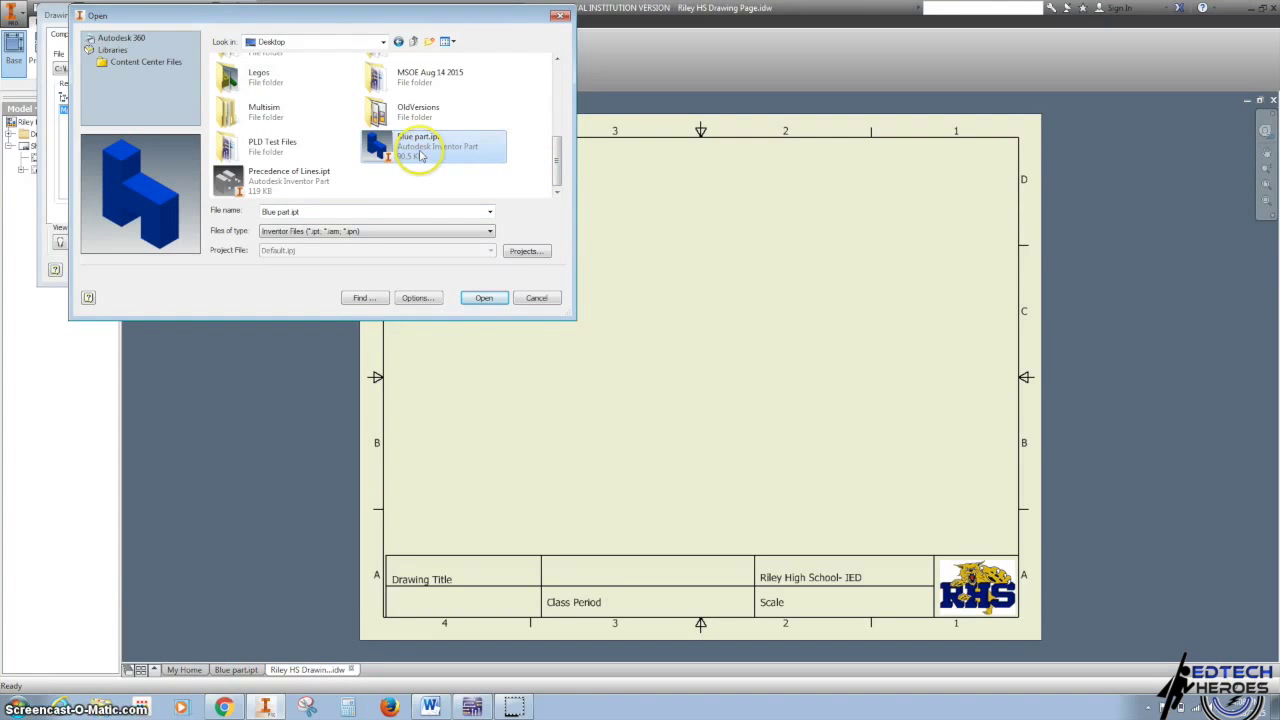
mouse_move(420, 147)
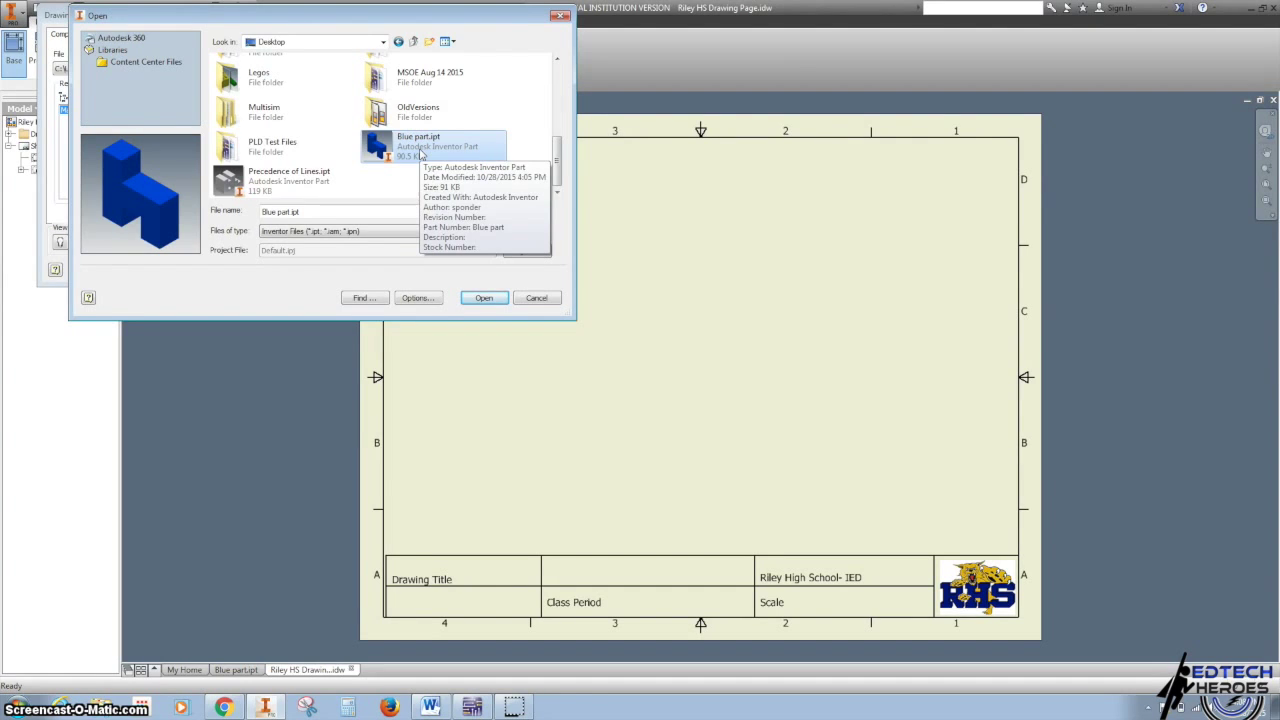
left_click(483, 297)
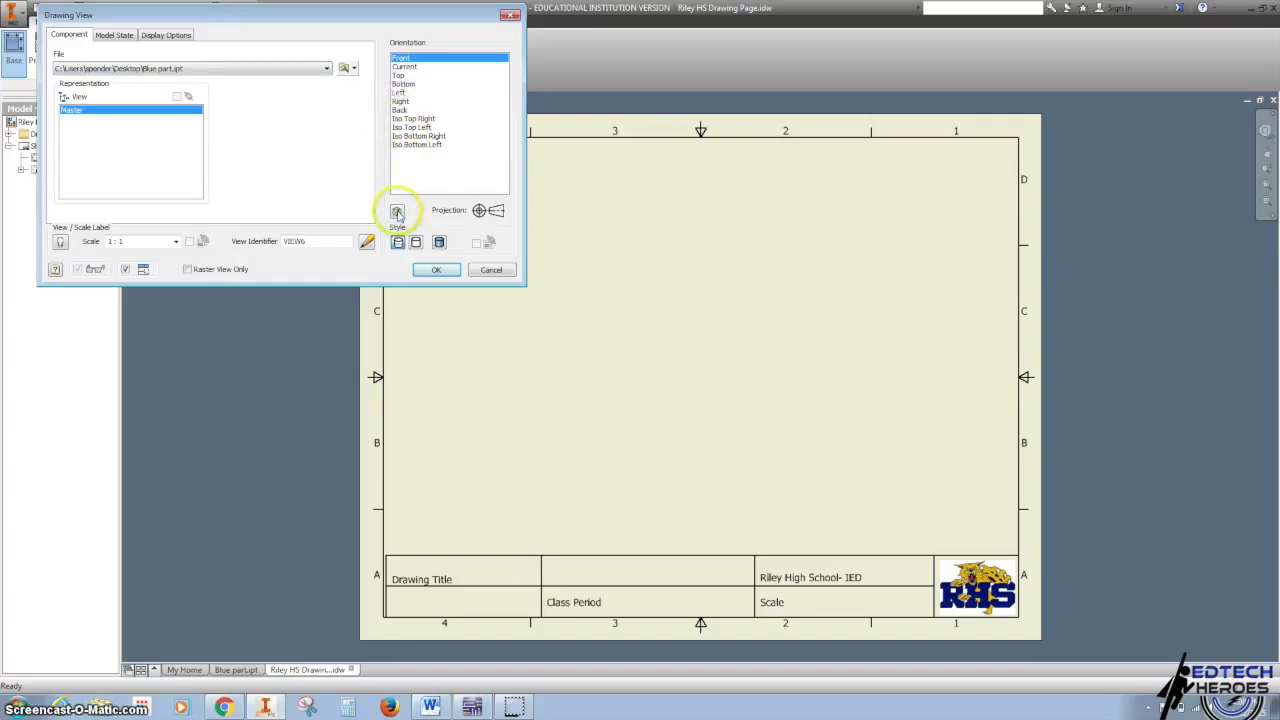
- Set the base view to Front orientation via the ViewCube FRONT face and position its preview
left_click(405, 67)
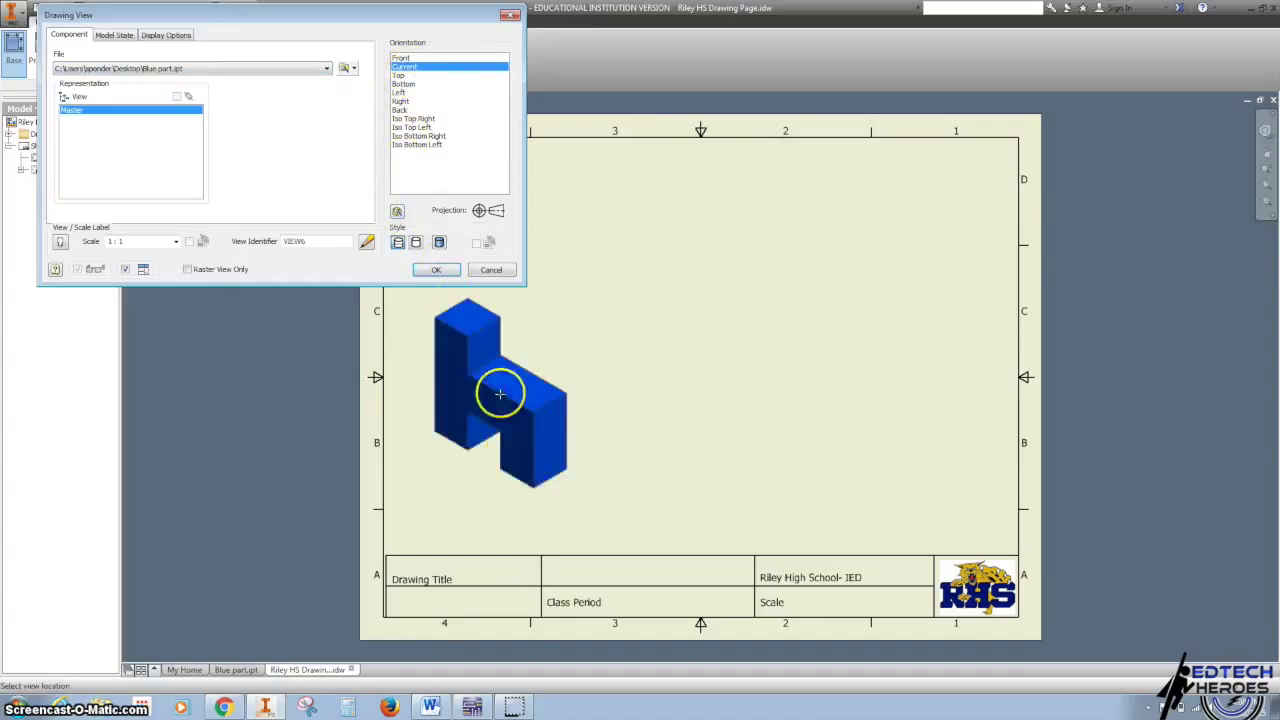
left_click_drag(500, 395, 530, 410)
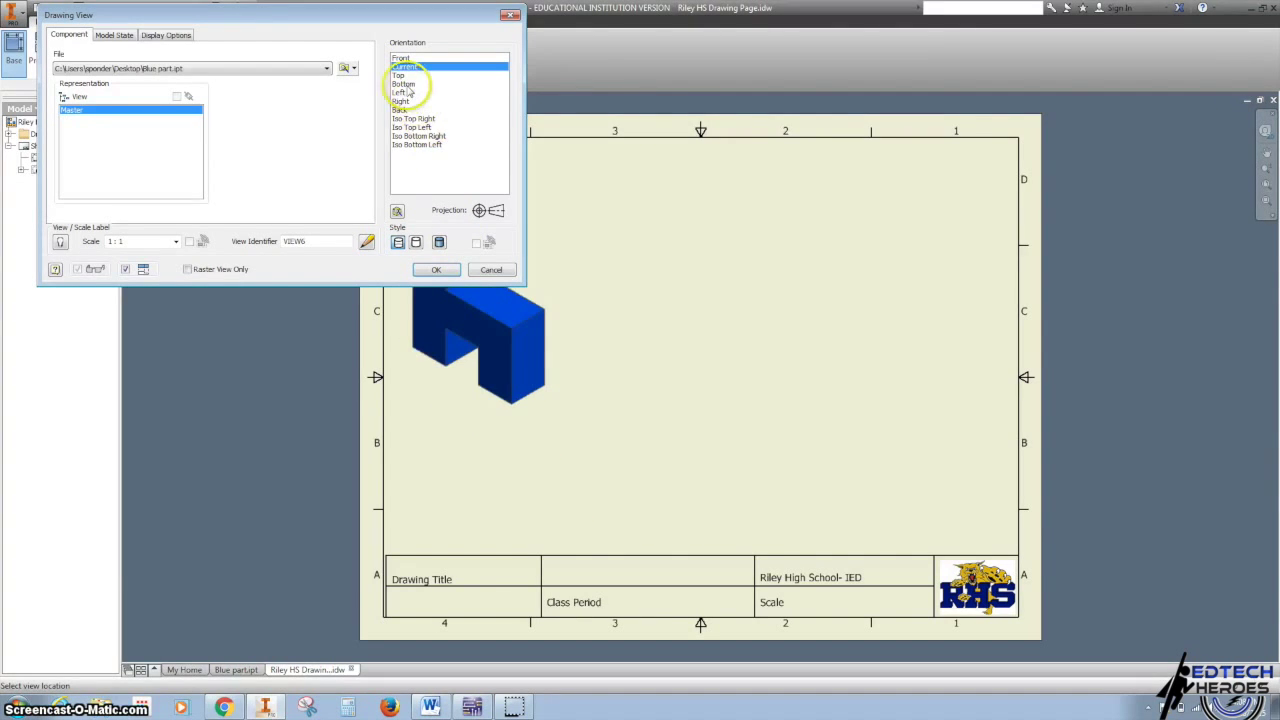
left_click(410, 65)
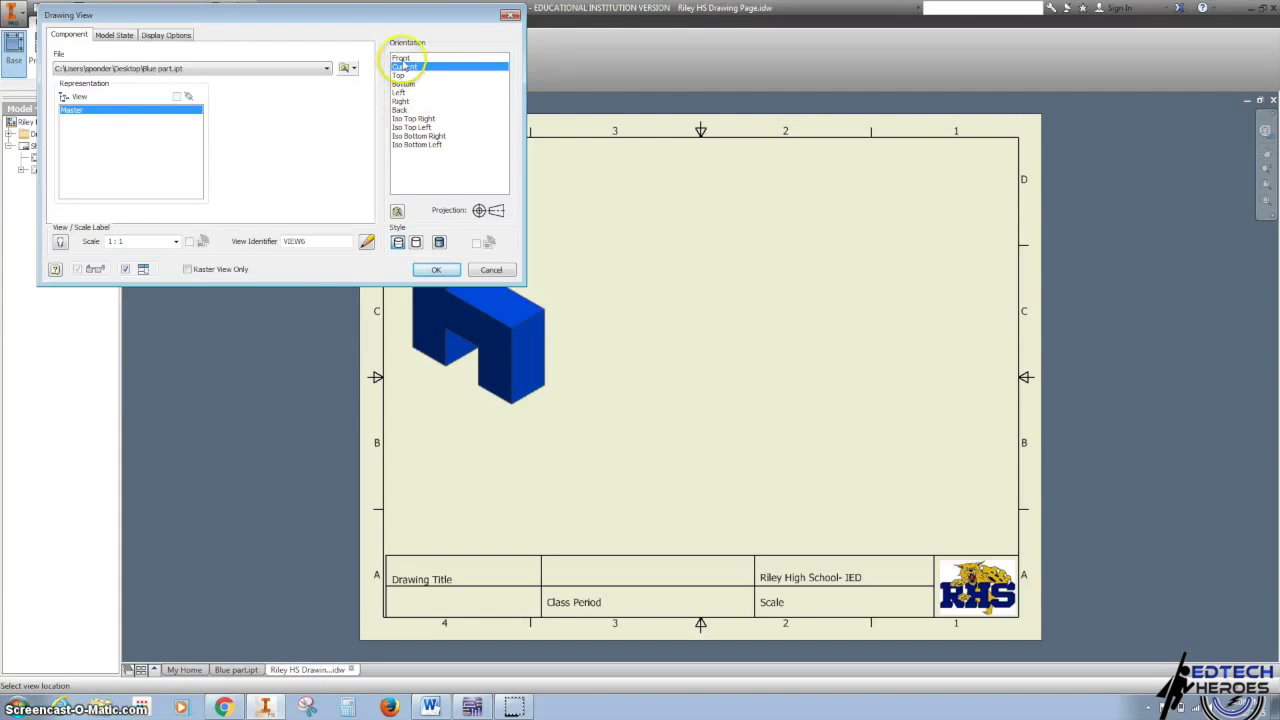
left_click(401, 57)
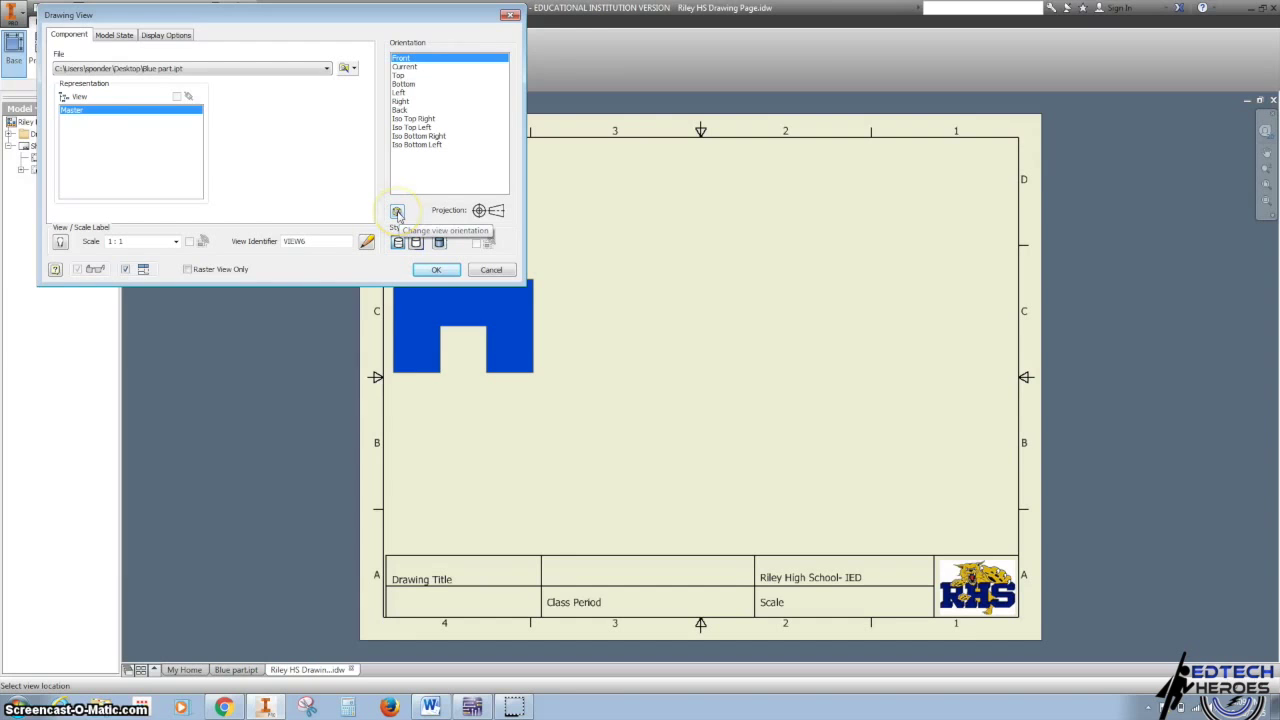
left_click(398, 211)
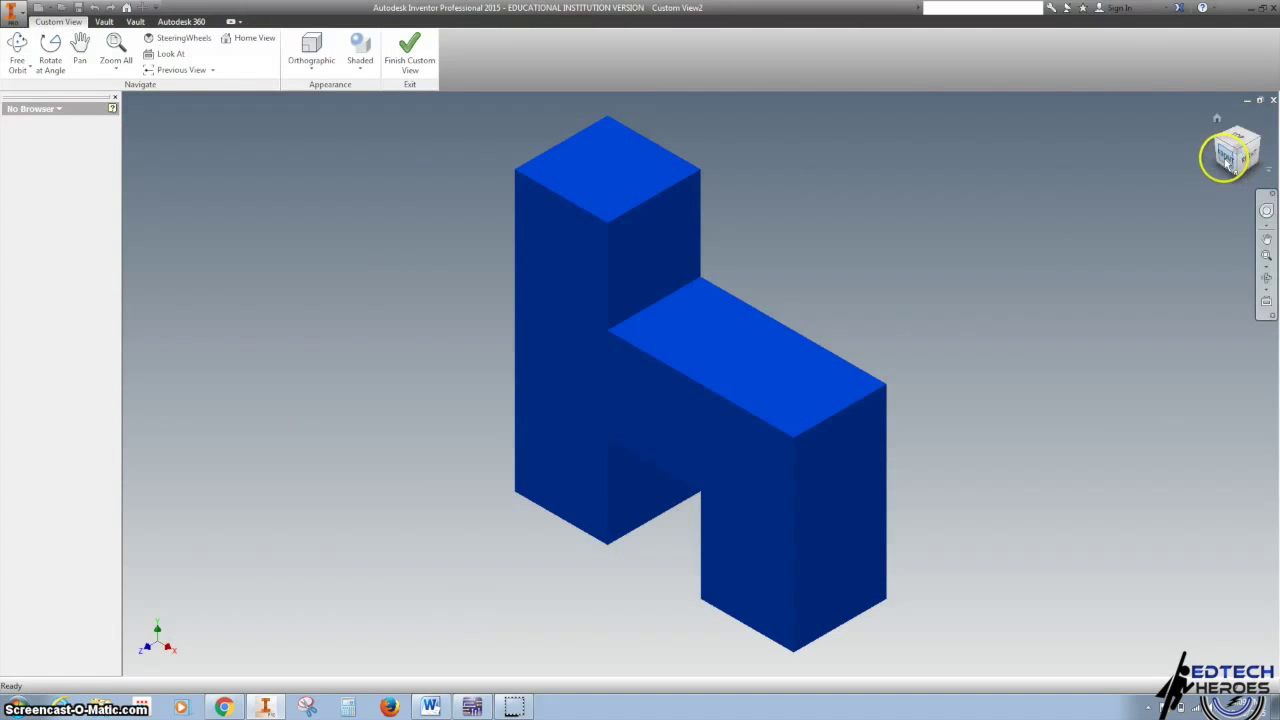
left_click(1232, 155)
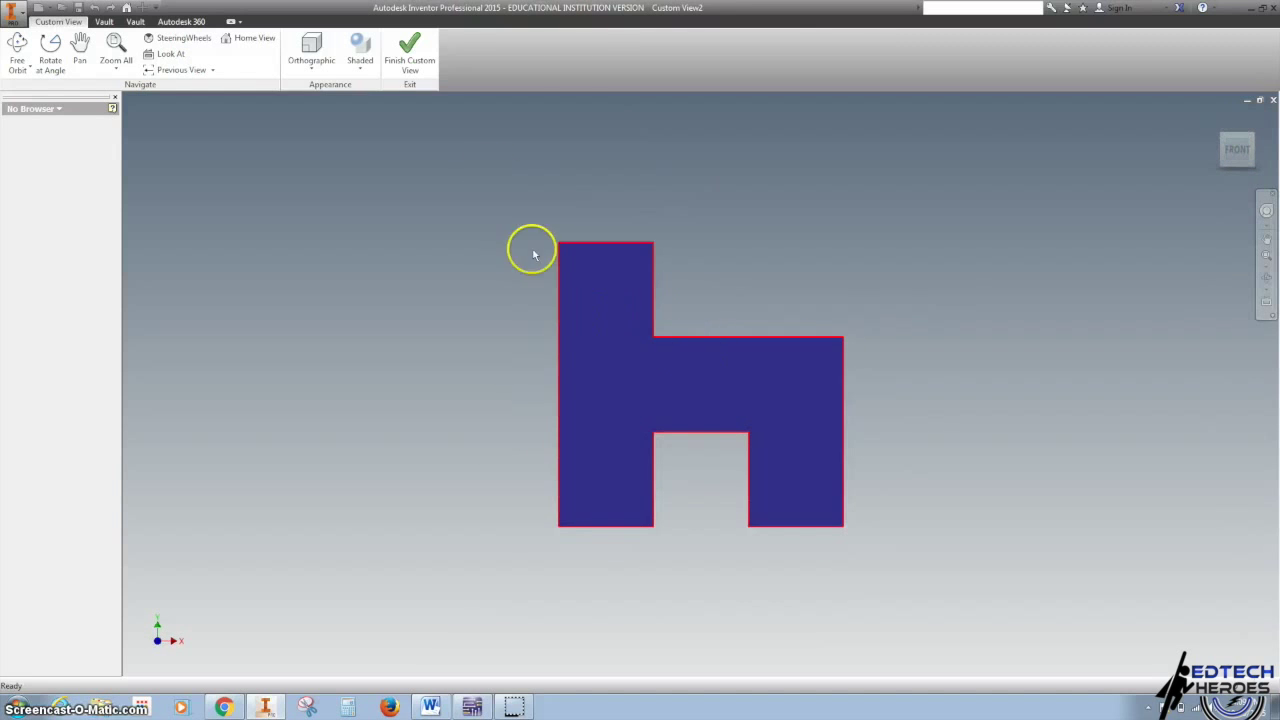
mouse_move(409, 47)
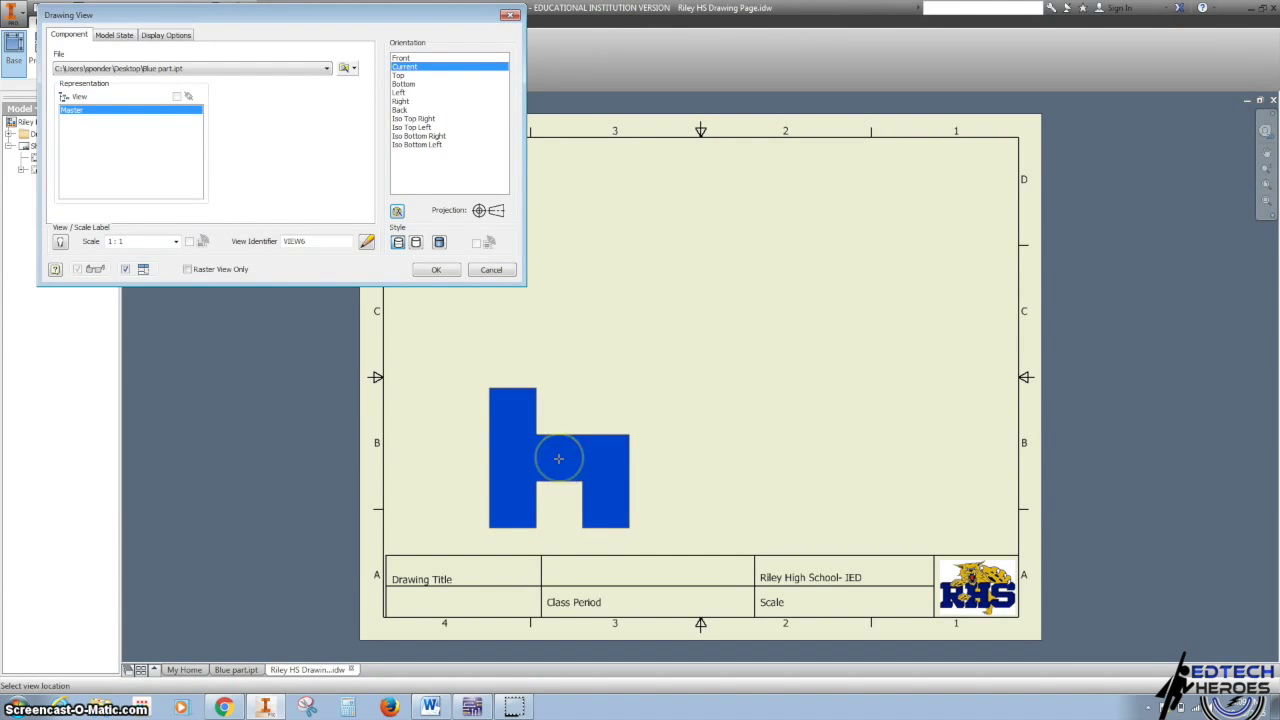
- Place the front base view and project top, right-side and isometric views from it
left_click(436, 269)
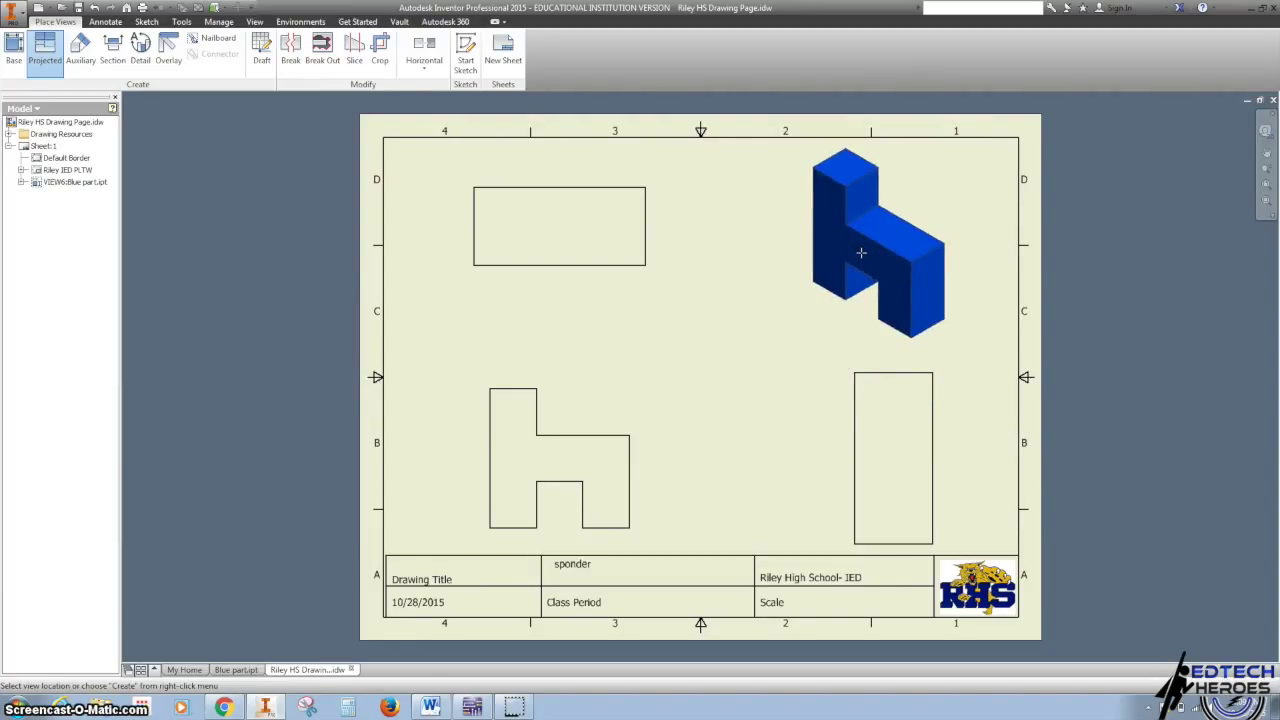
left_click_drag(878, 245, 688, 362)
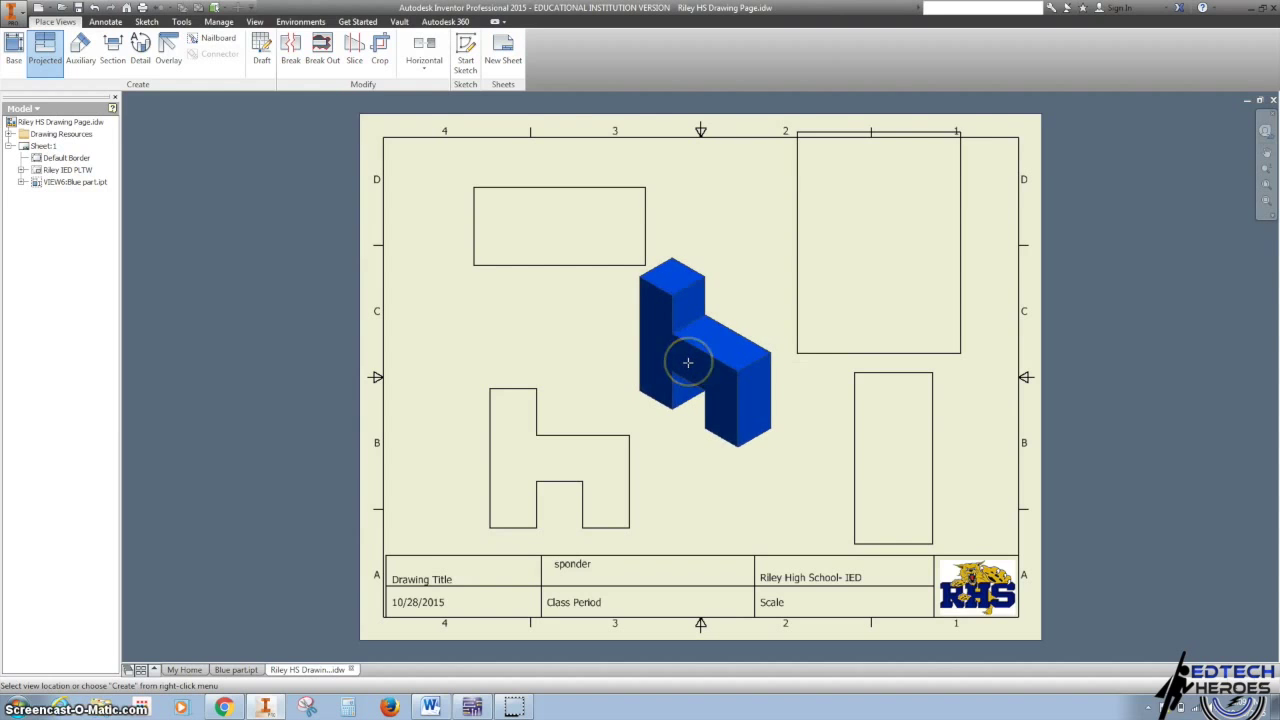
right_click(688, 362)
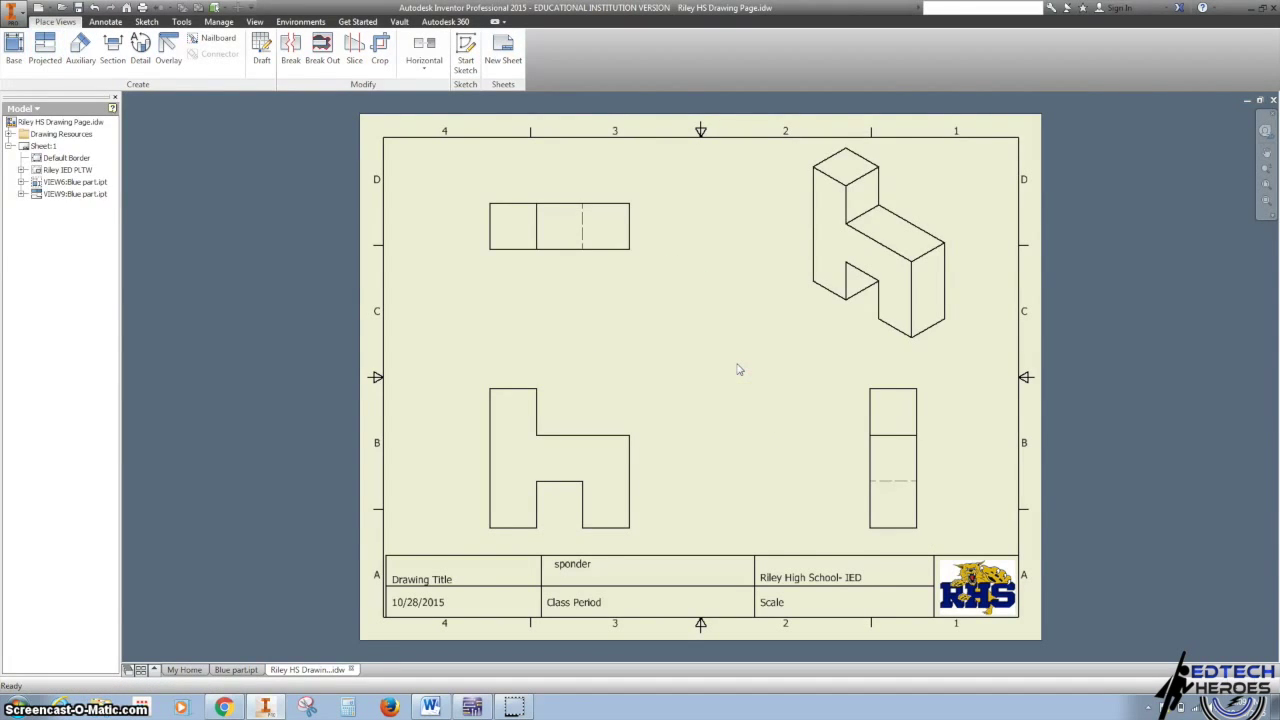
- Switch the isometric view's display style to Shaded
left_click(557, 240)
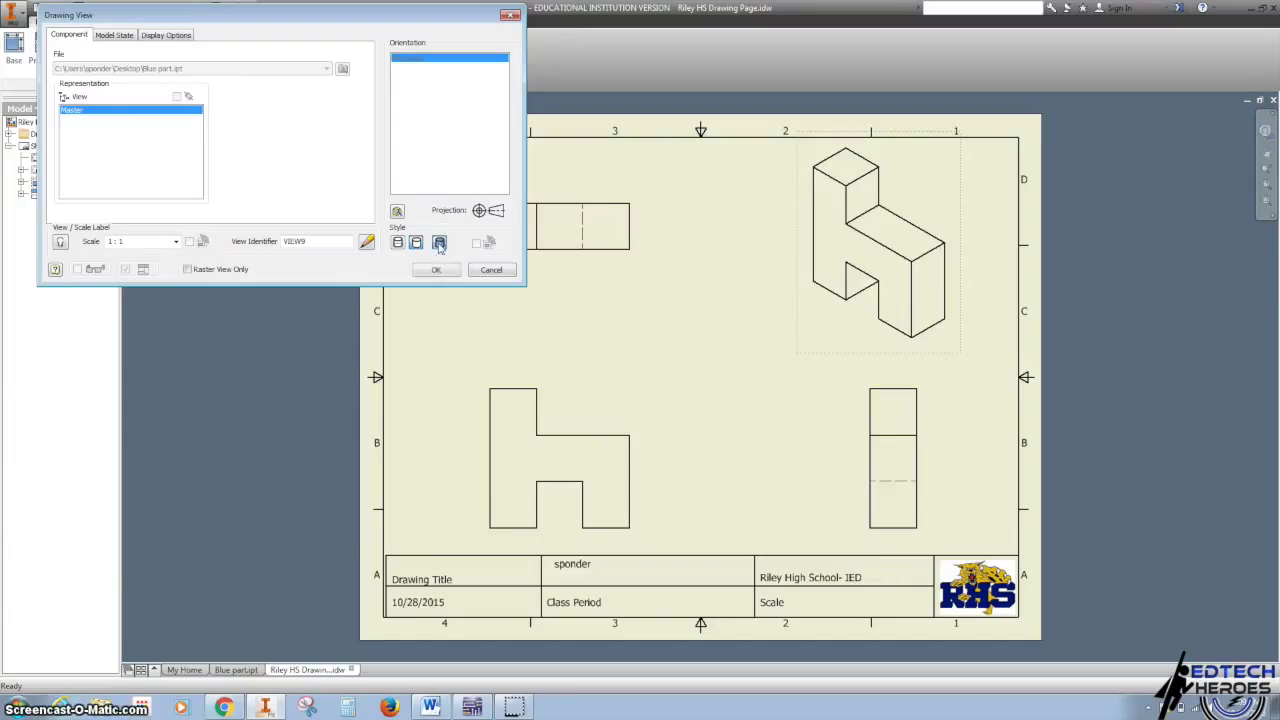
left_click(436, 269)
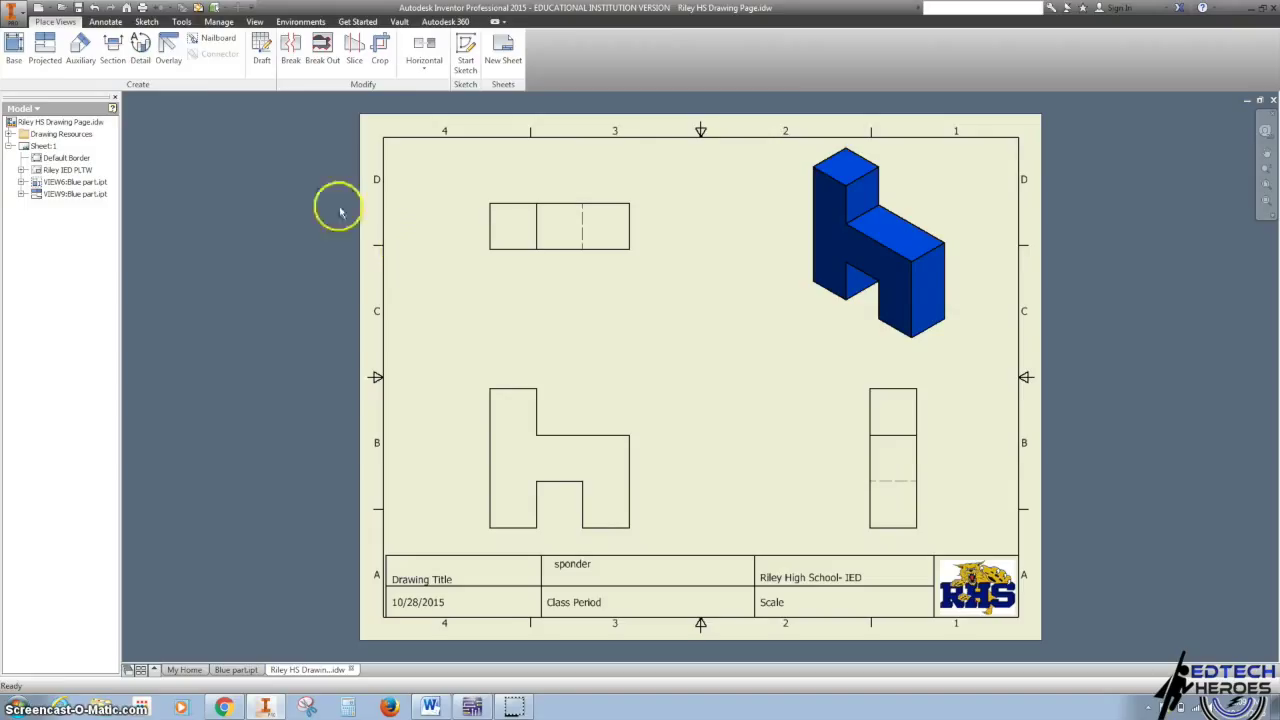
- Dimension the front view with 2.25 and 1.50 heights and the right-side view with .75
left_click(105, 21)
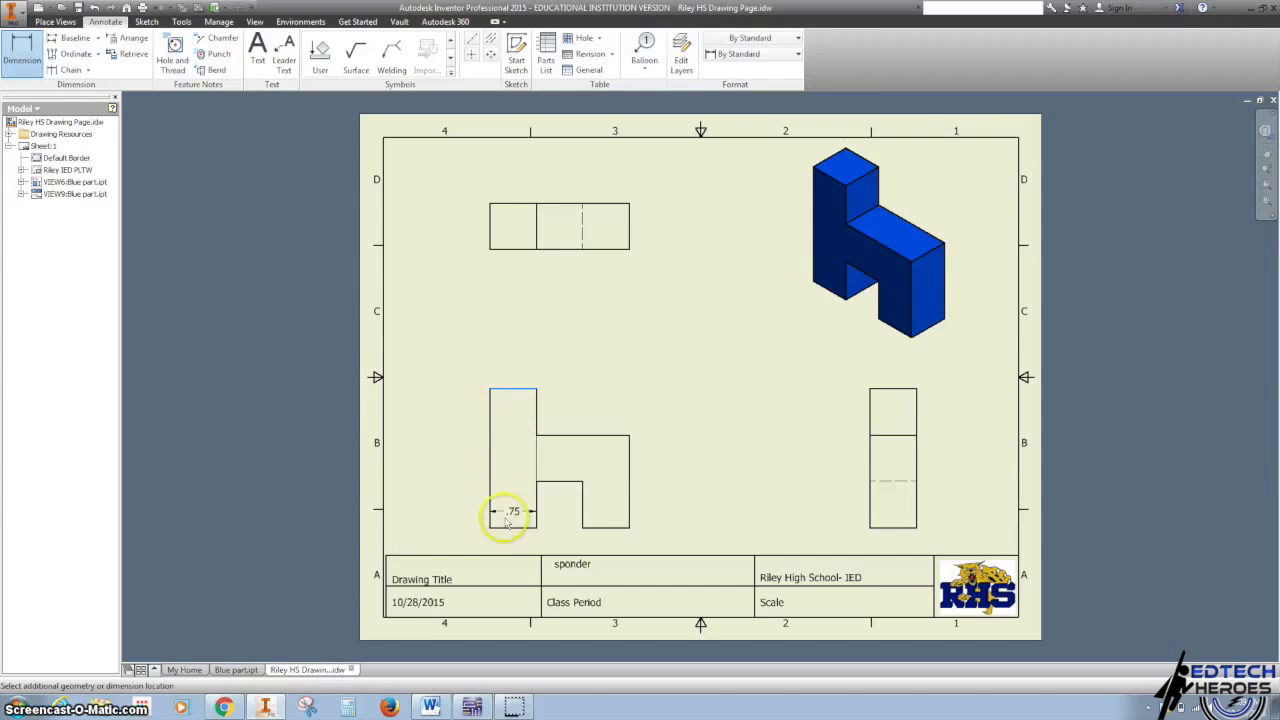
left_click(765, 448)
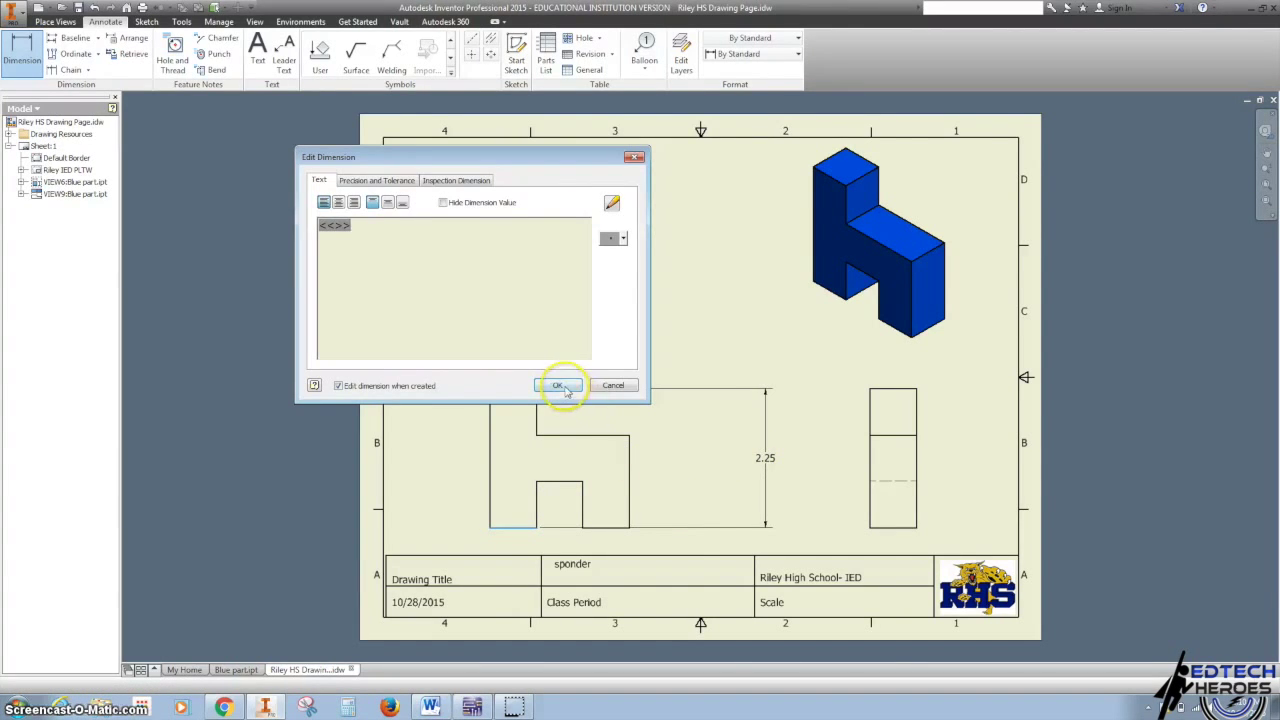
left_click(558, 385)
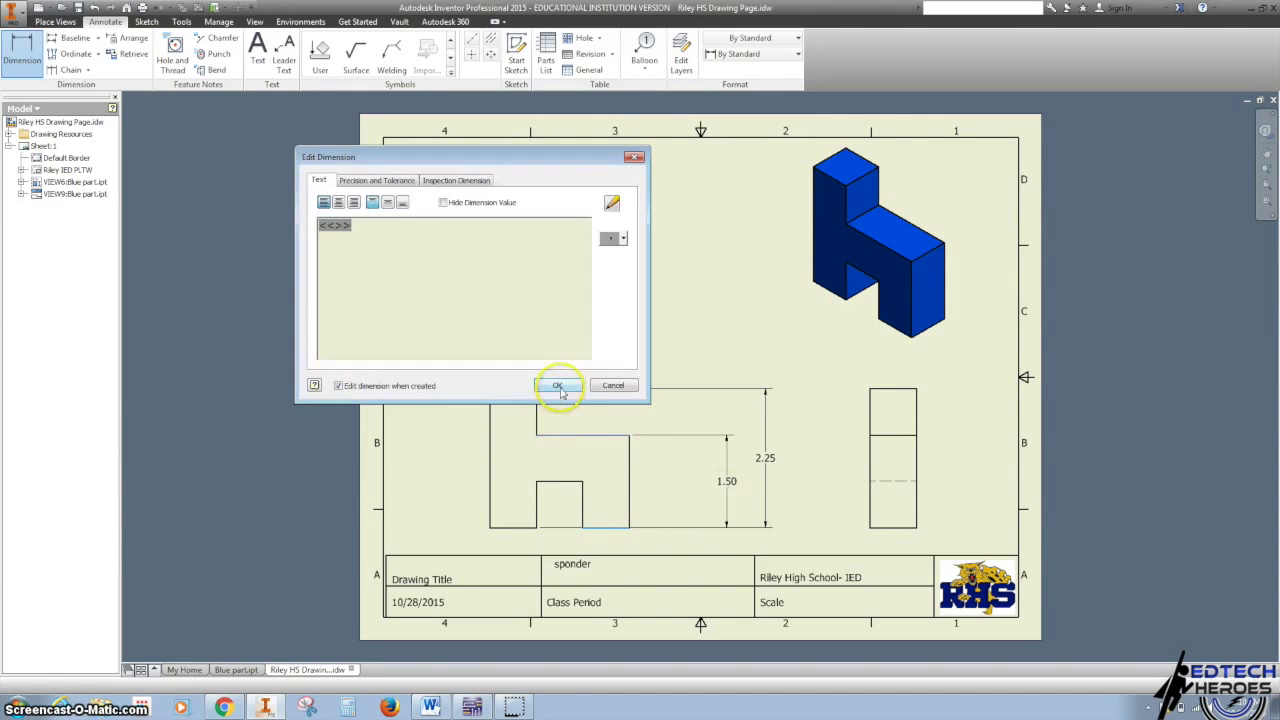
left_click(558, 385)
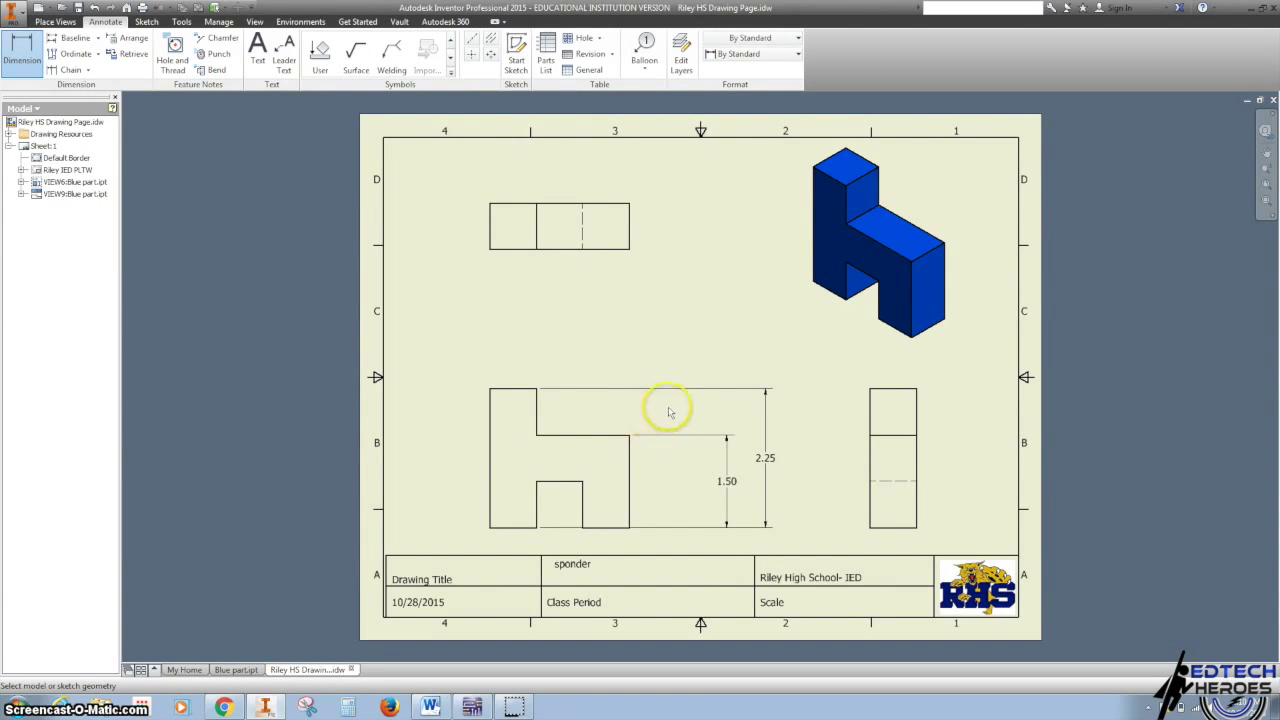
mouse_move(885, 488)
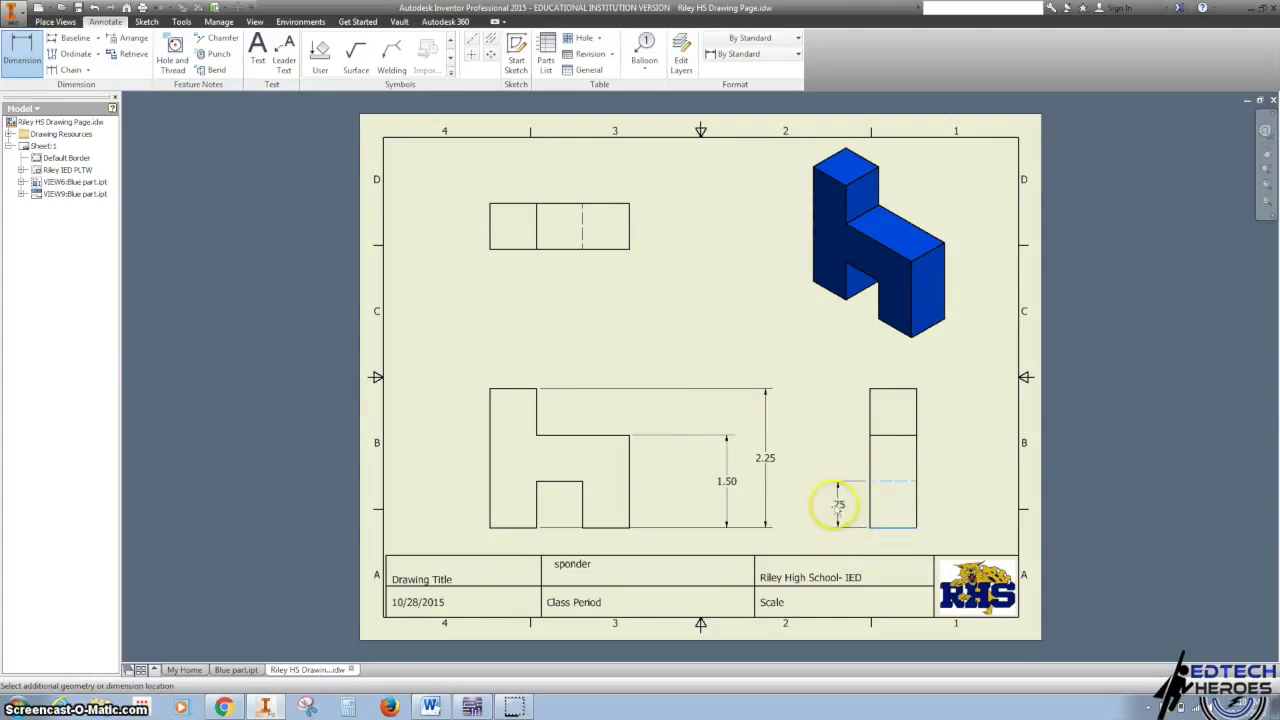
left_click(838, 505)
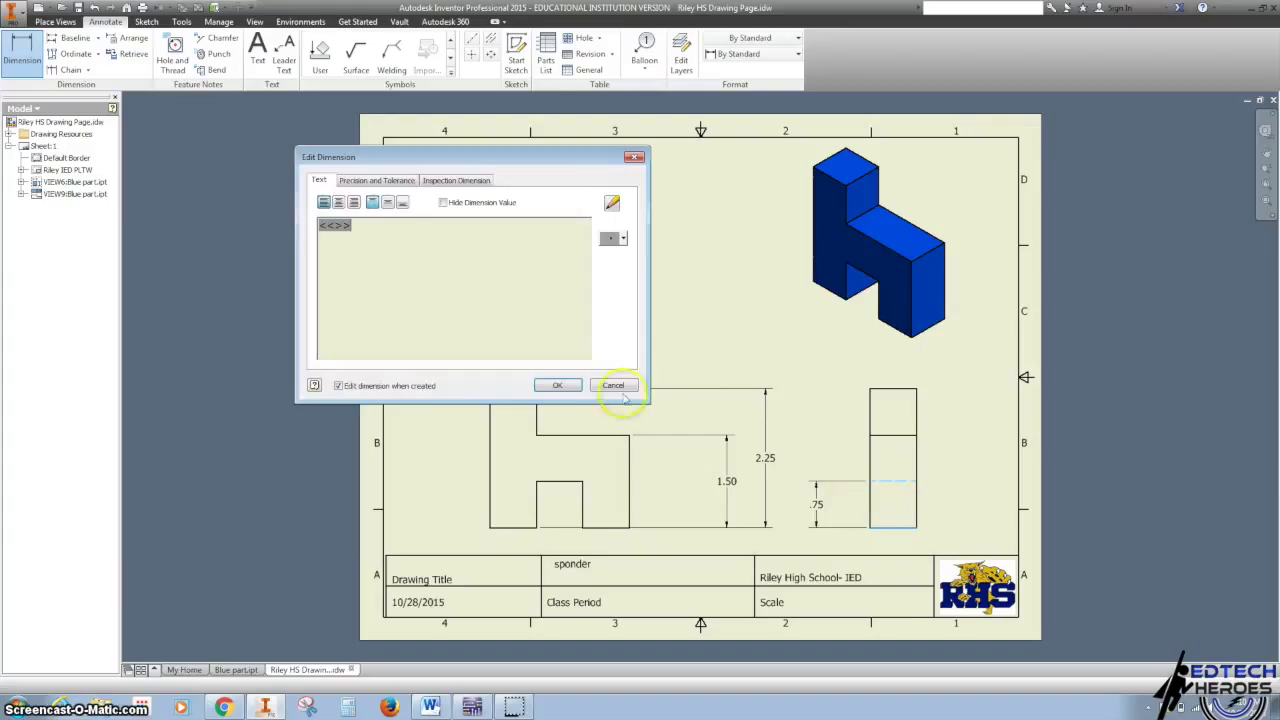
left_click(614, 385)
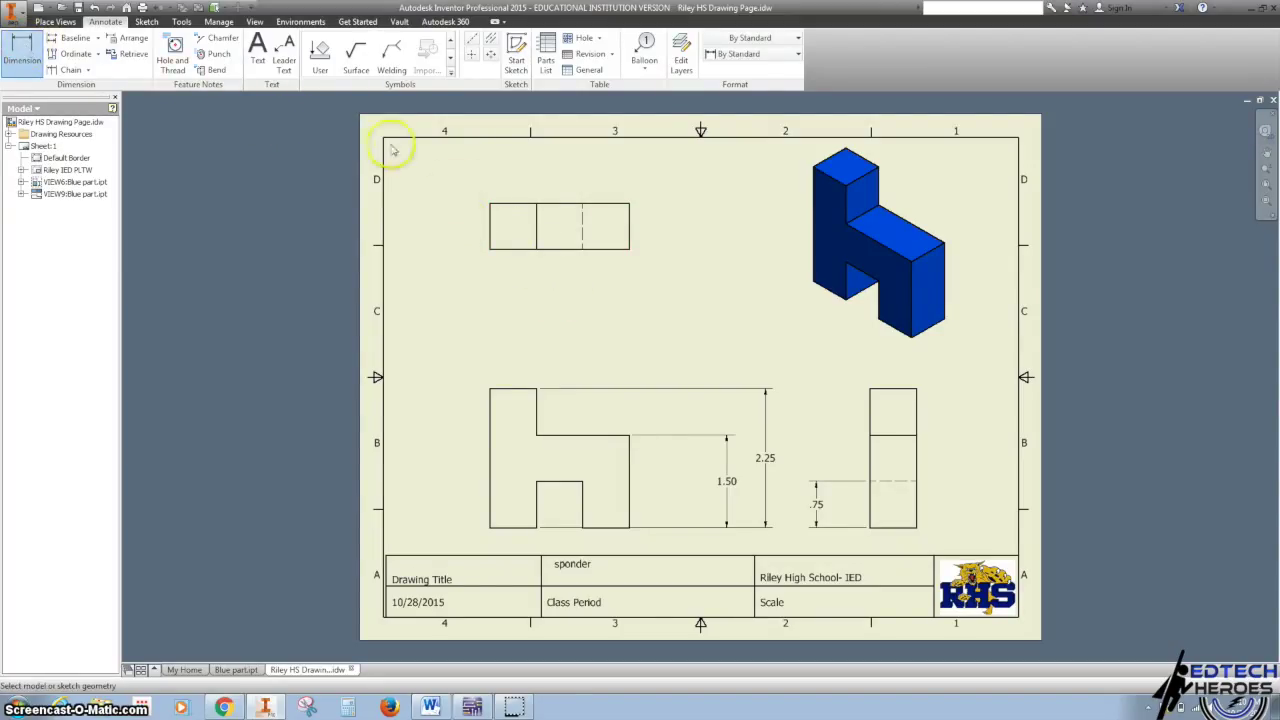
- Add the top view's 2.25 overall length, two .75 widths and .75 depth dimensions
left_click(628, 222)
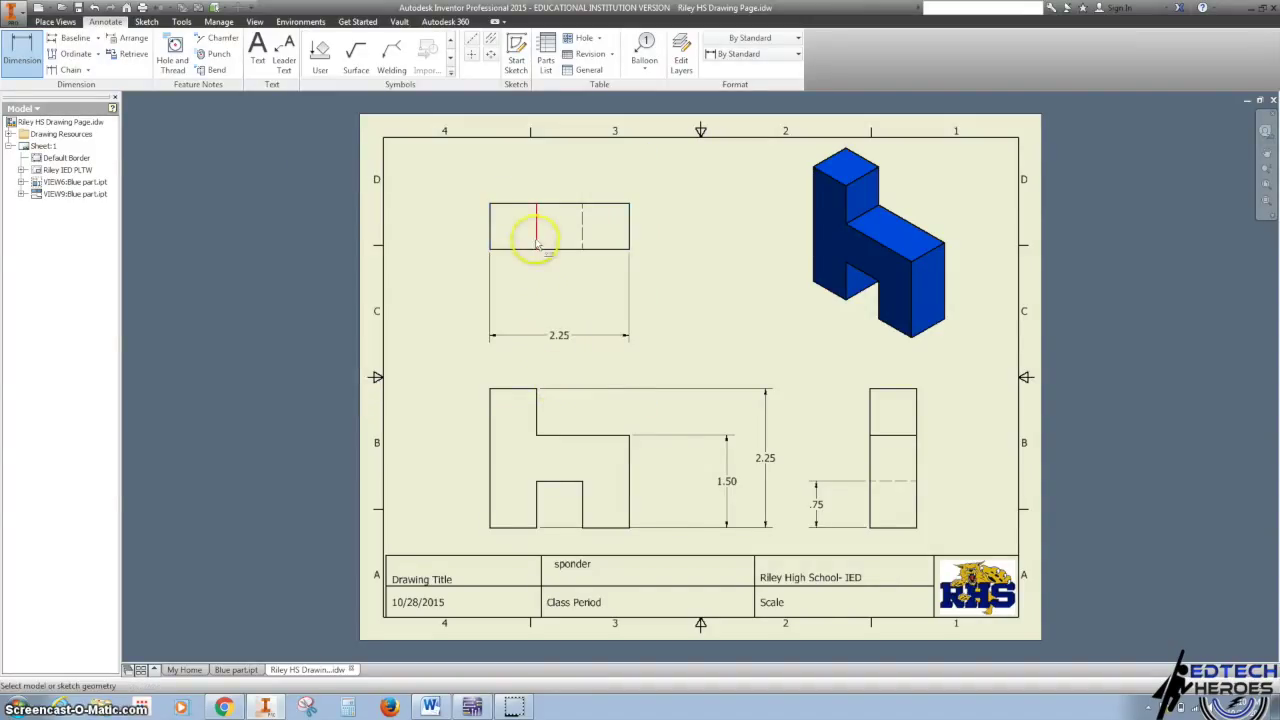
left_click(513, 230)
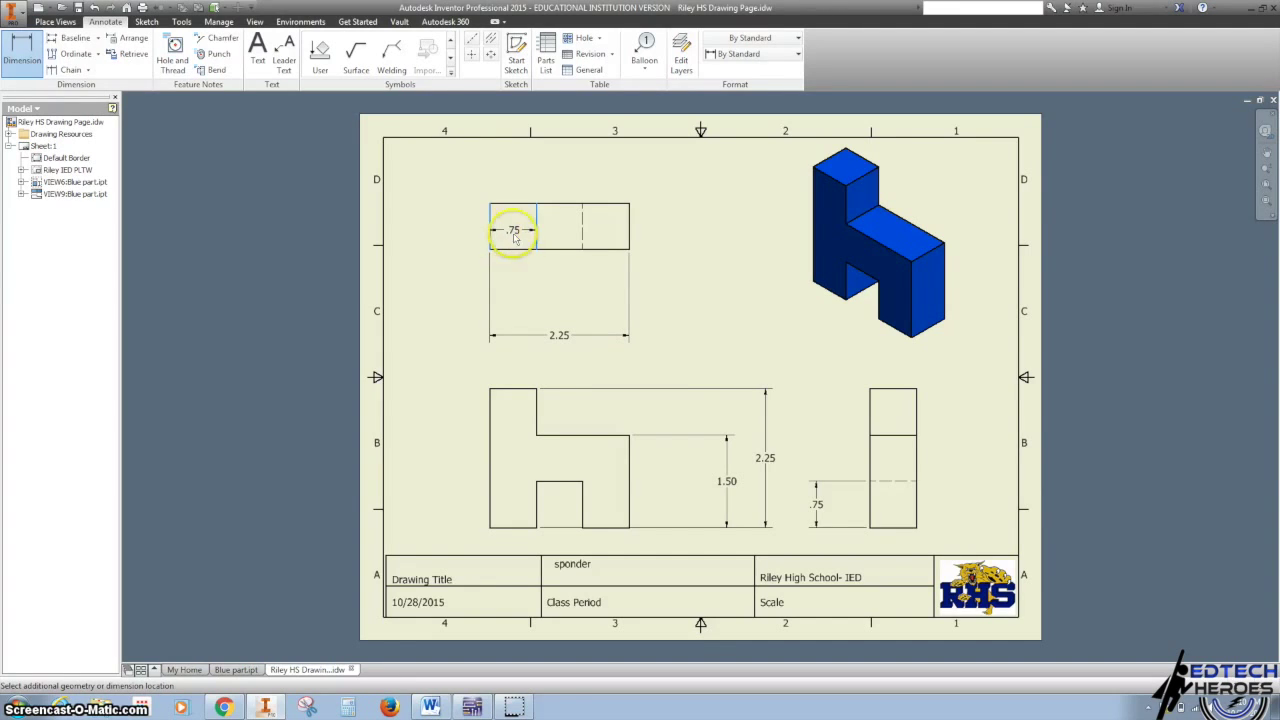
left_click(513, 231)
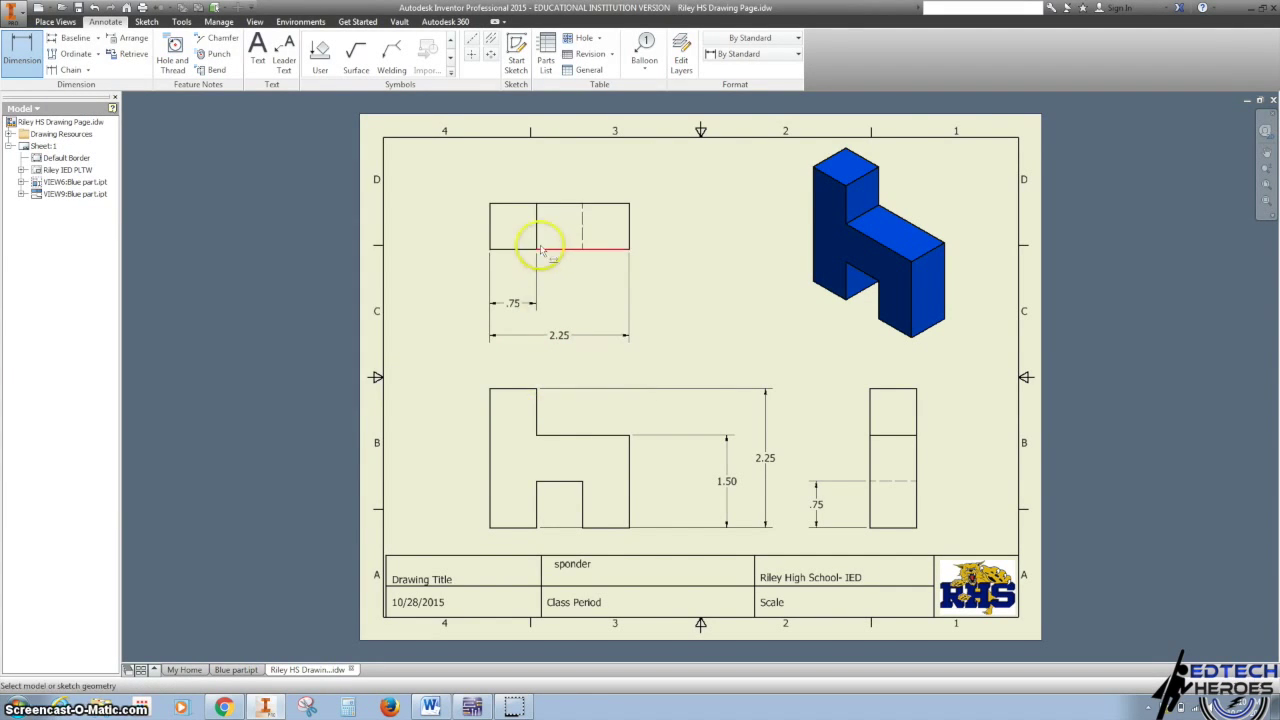
left_click(570, 225)
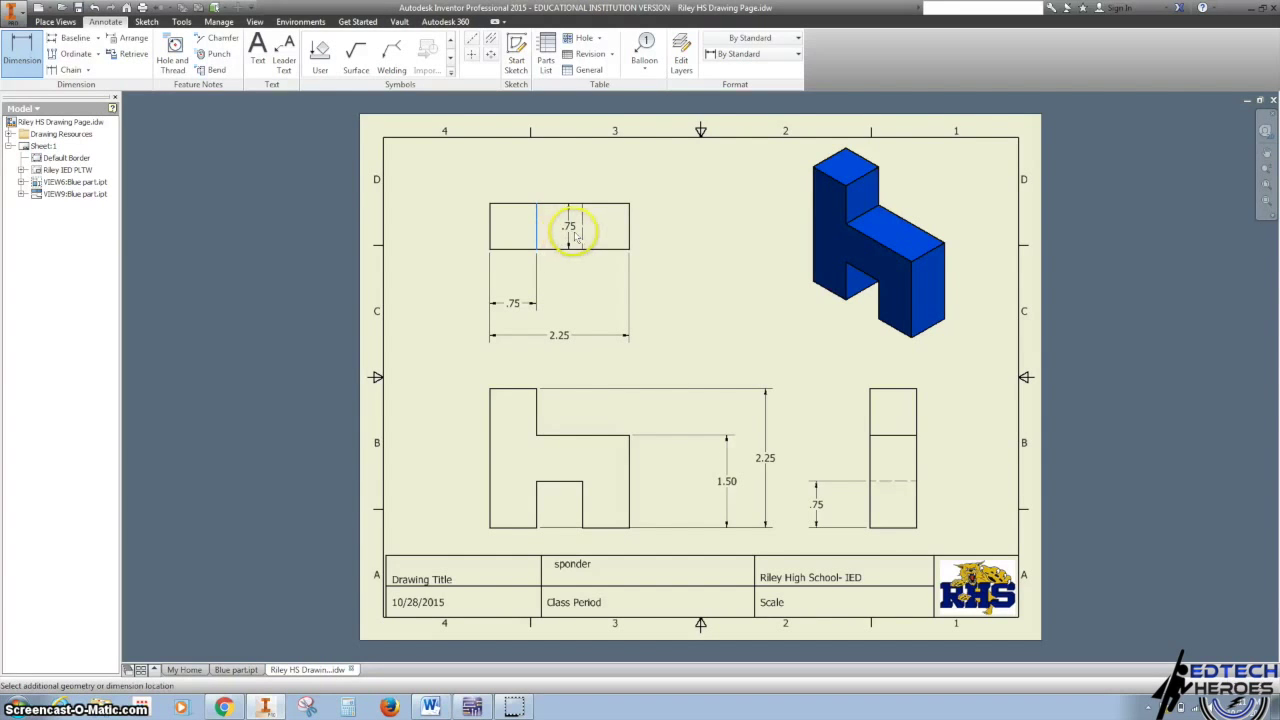
left_click_drag(568, 226, 558, 288)
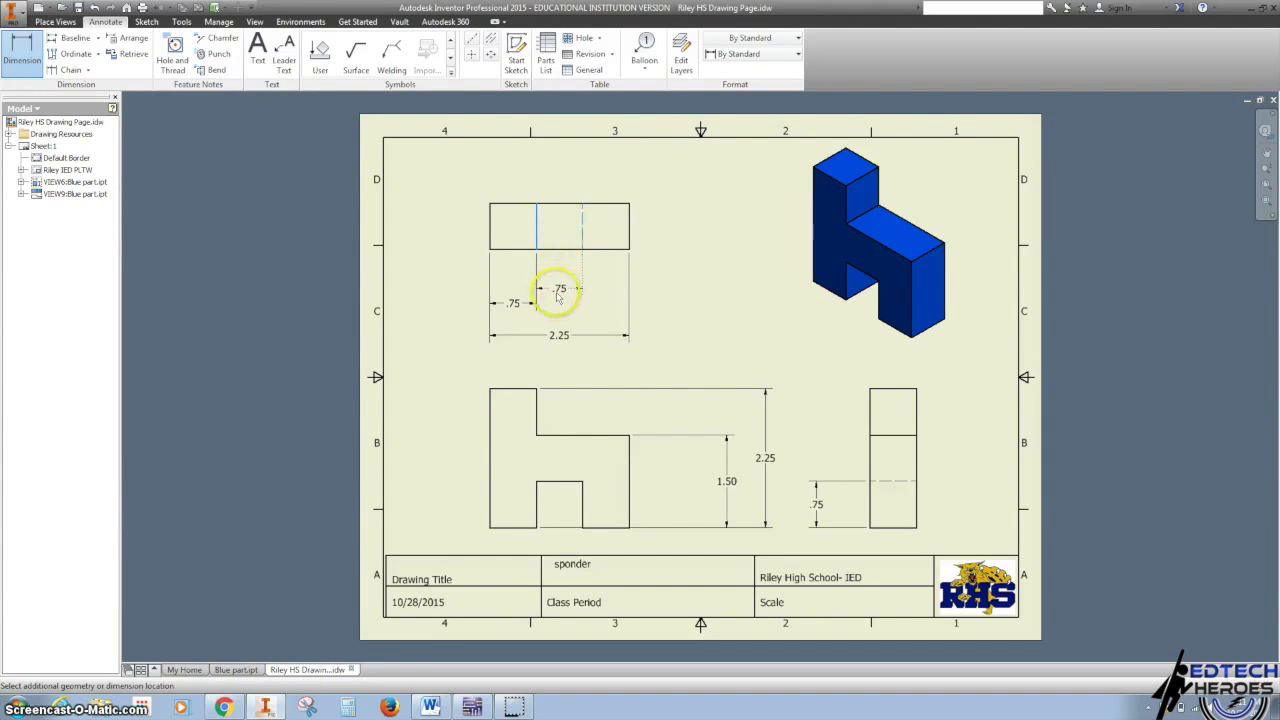
left_click(558, 290)
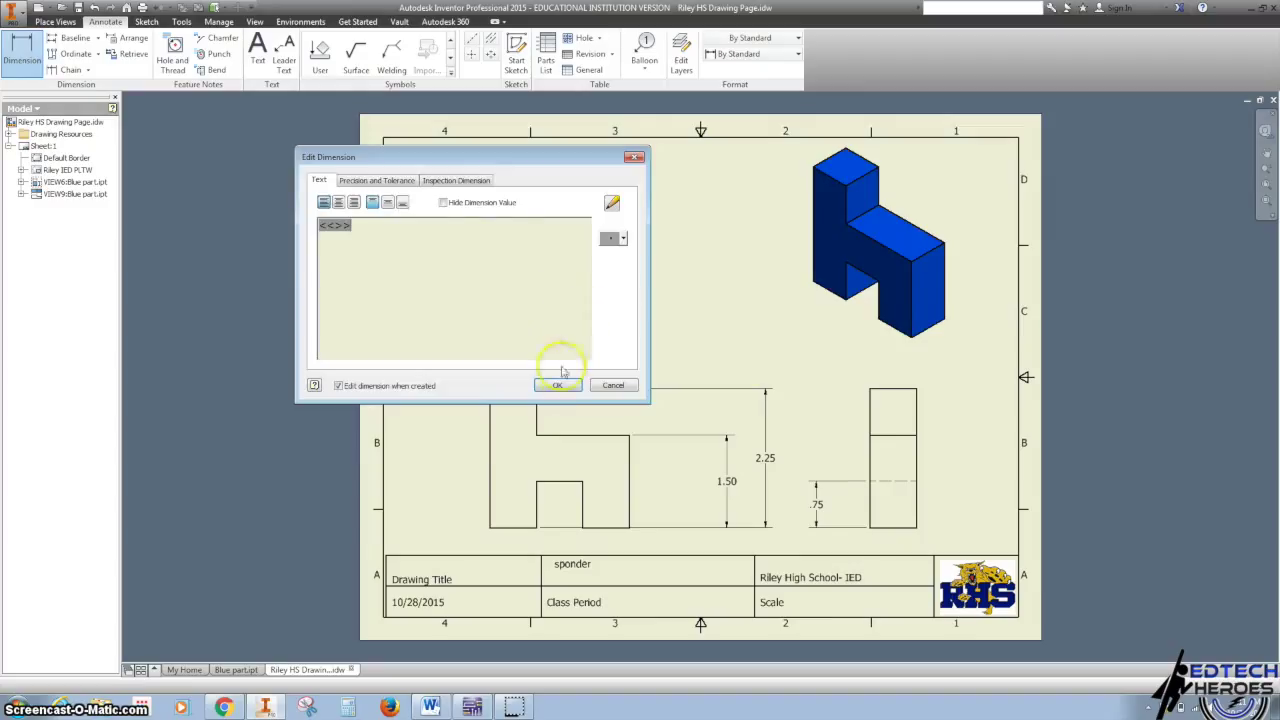
left_click(558, 385)
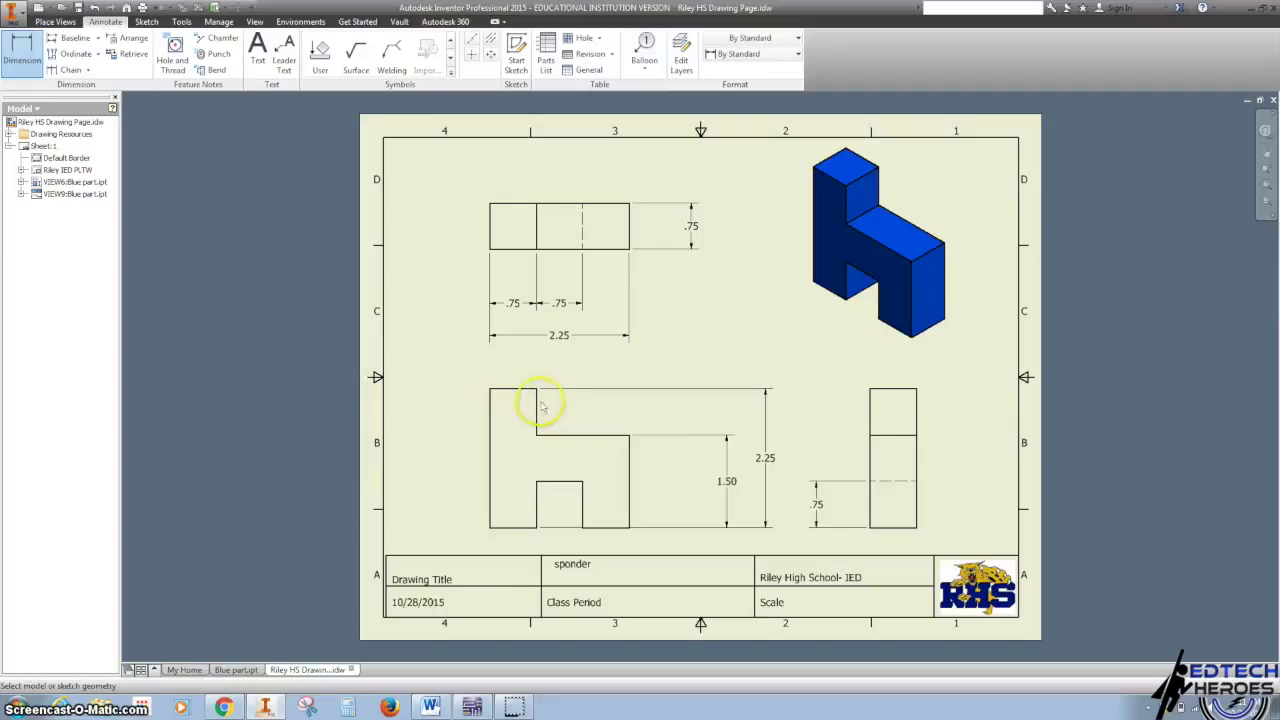
mouse_move(730, 462)
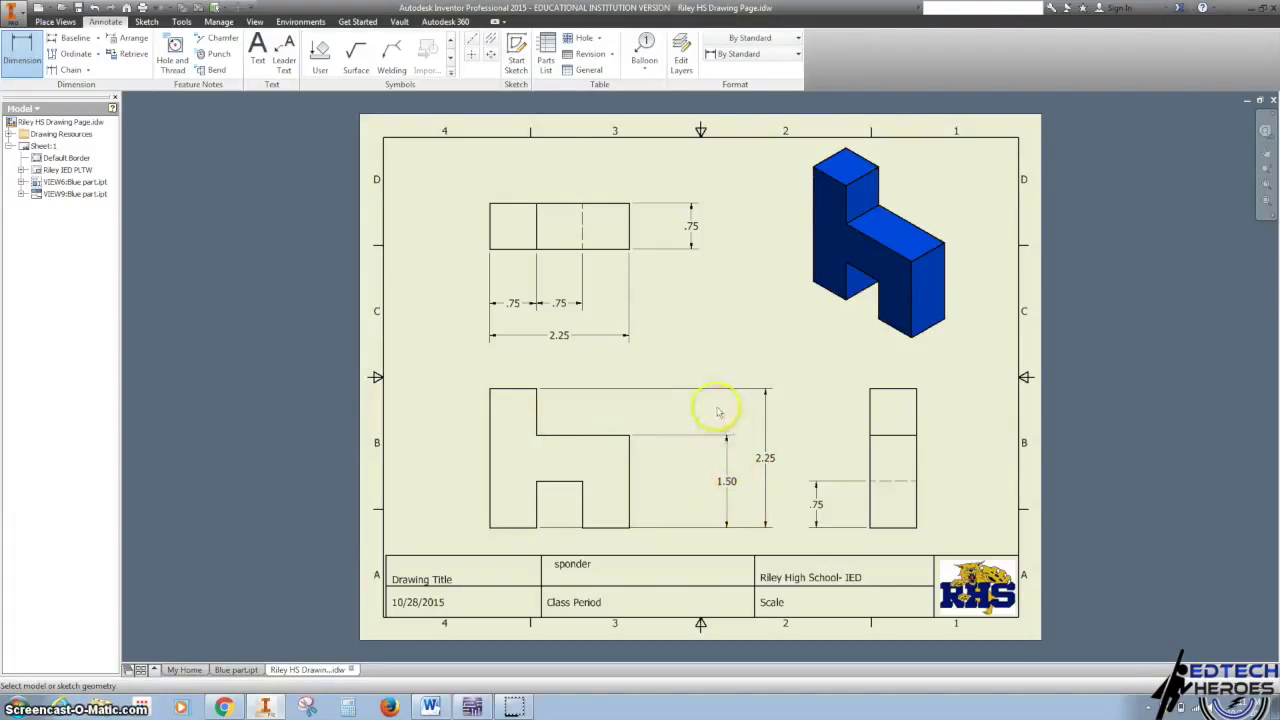
left_click(559, 335)
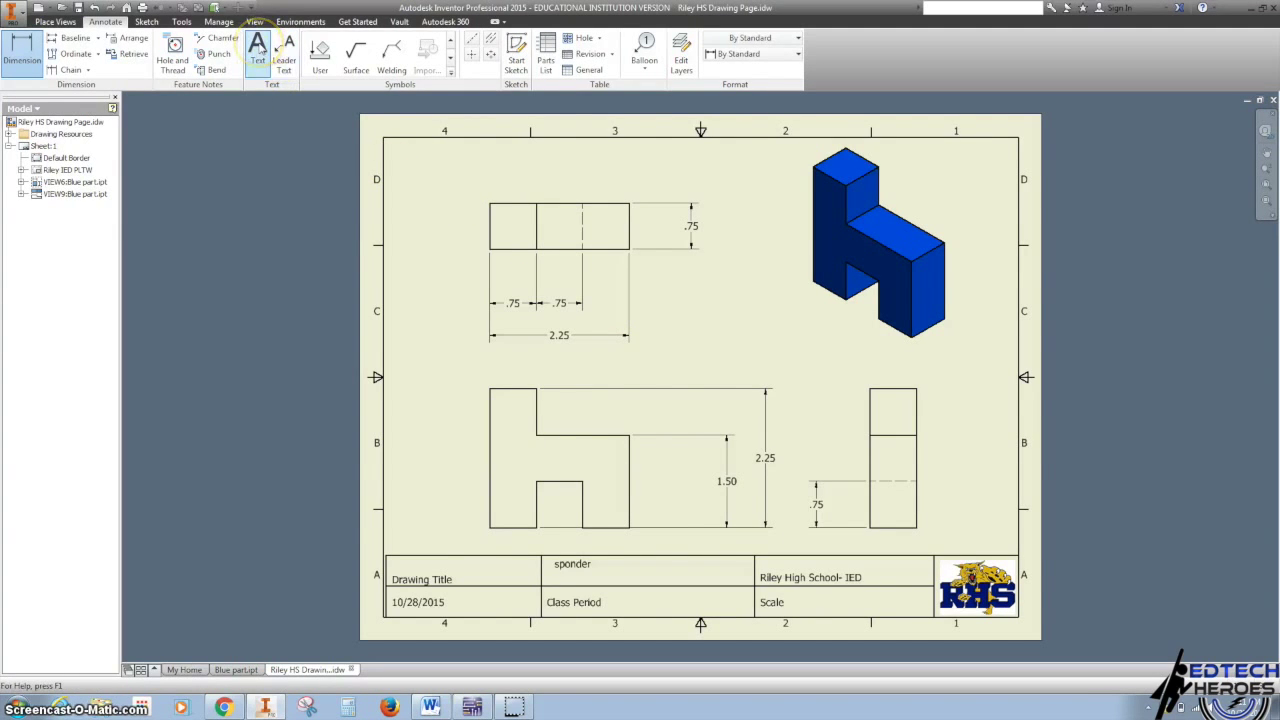
- Enter 'Blue Part' as the drawing title in the title block
left_click(257, 50)
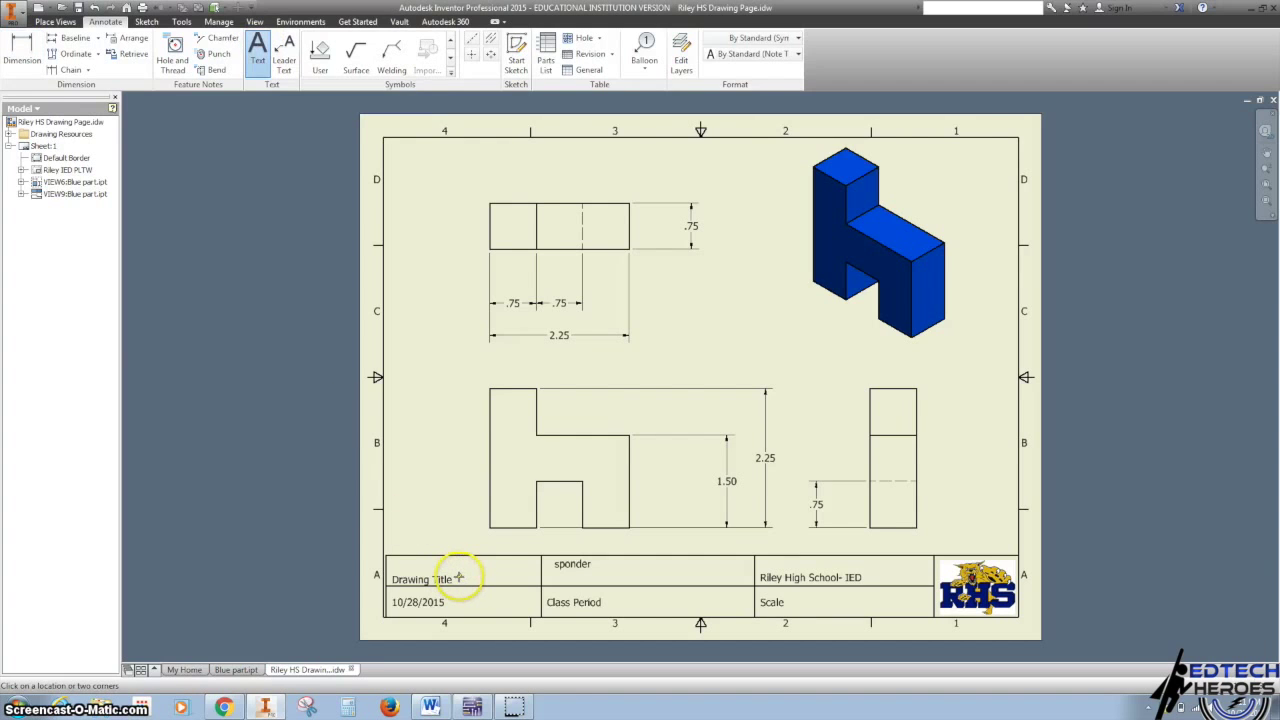
mouse_move(400, 413)
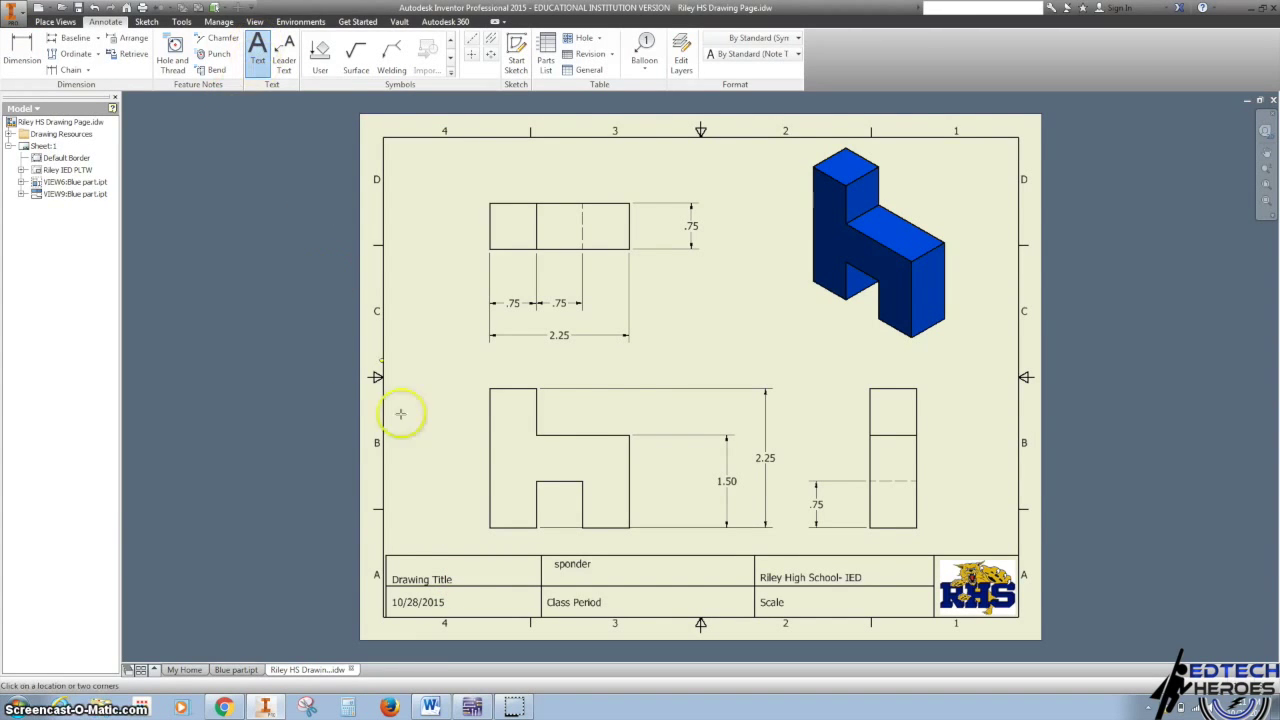
left_click(257, 45)
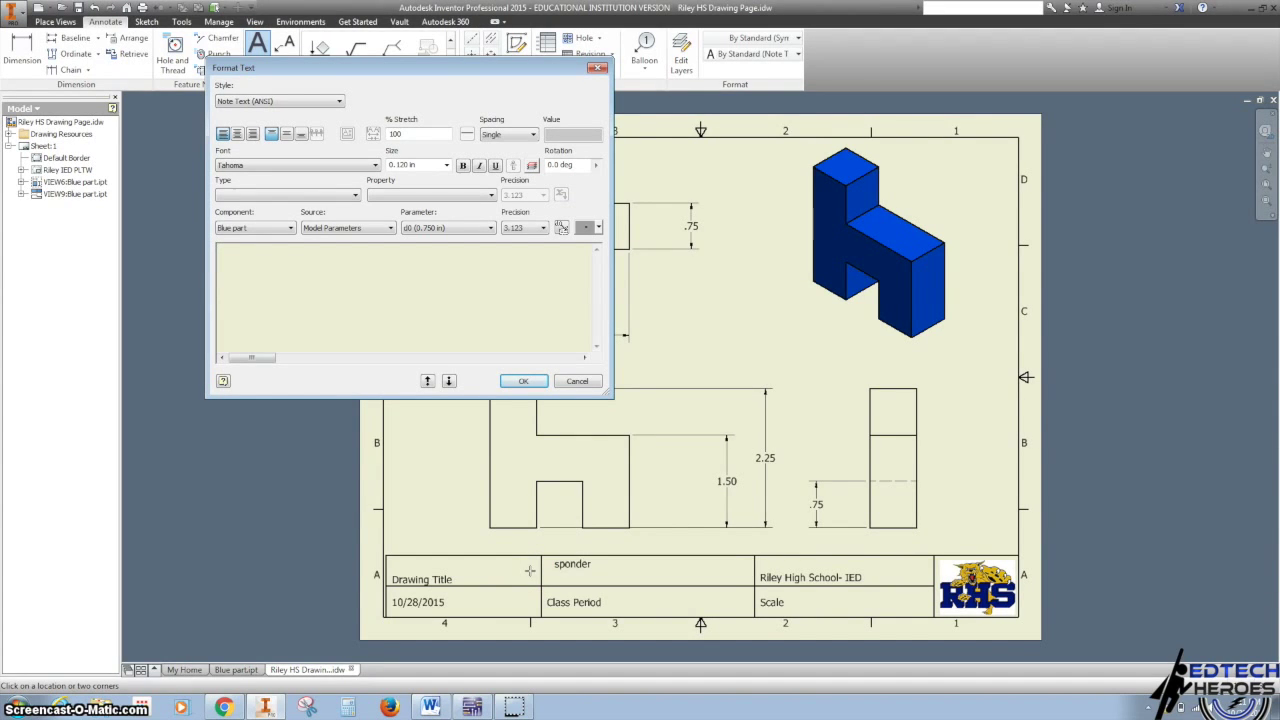
type("Blue Part")
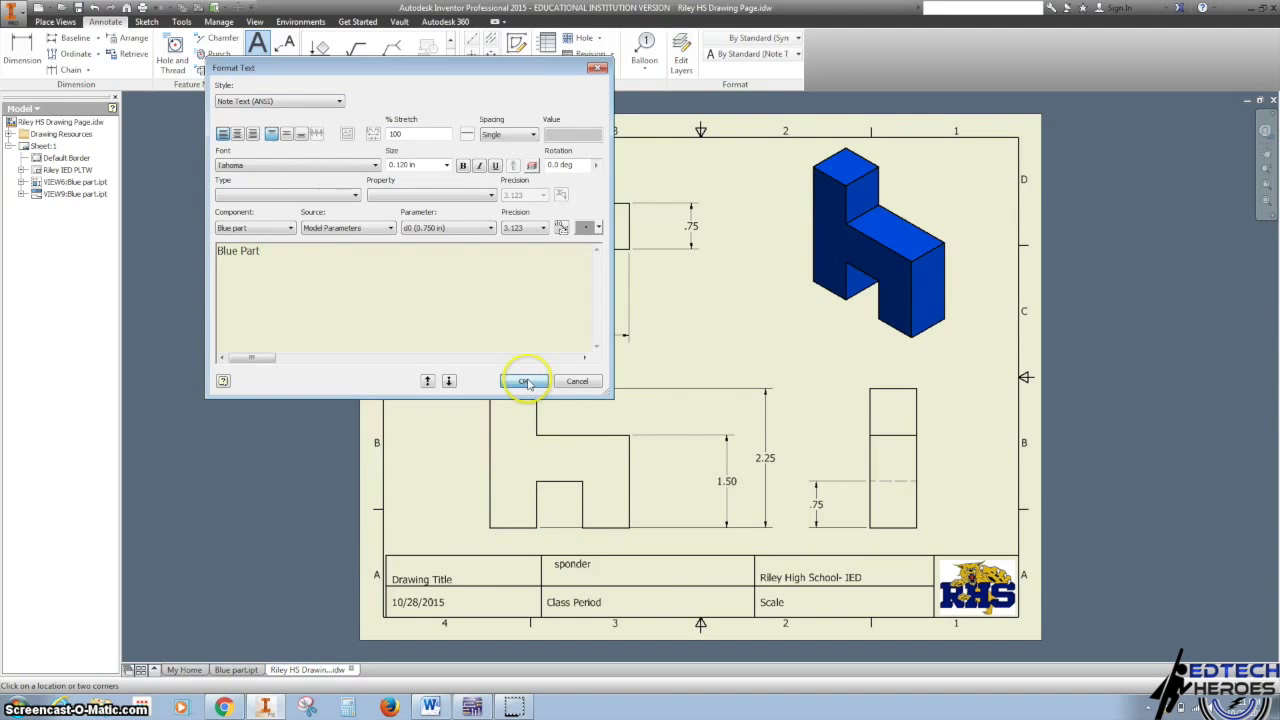
left_click(524, 381)
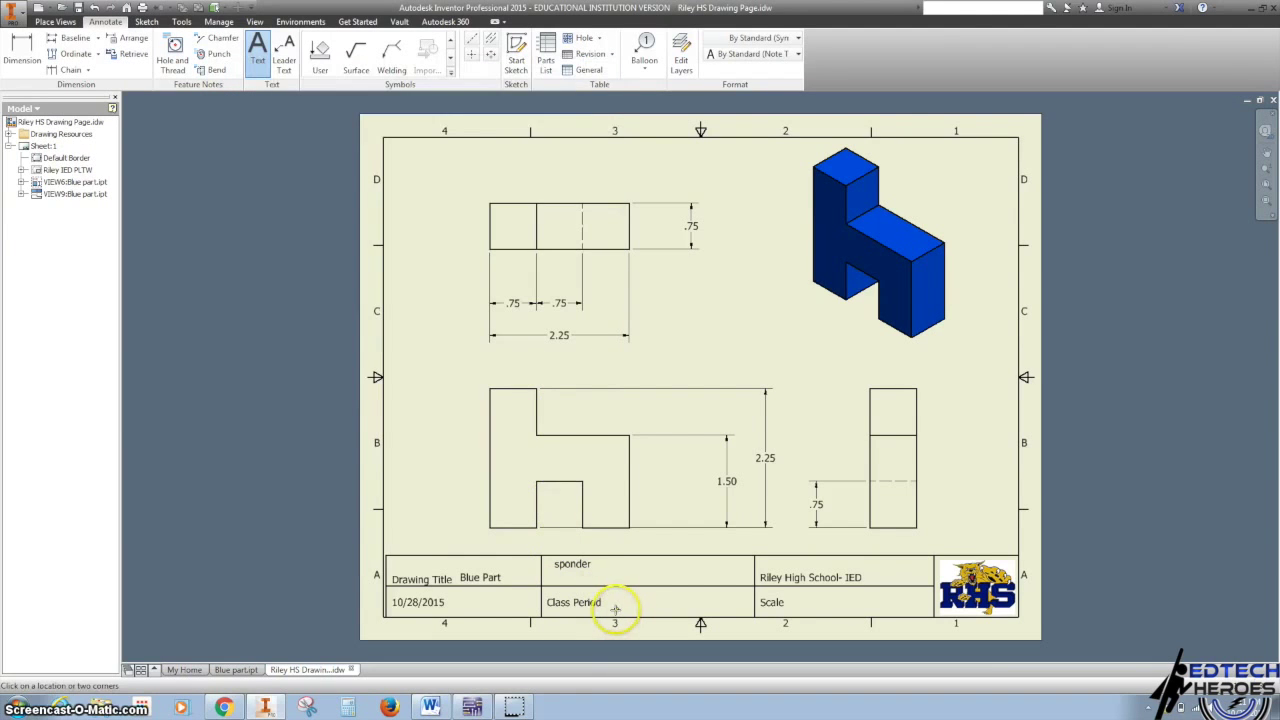
- Enter '1st' as the class period and begin typing the 1:1 scale note
left_click(614, 608)
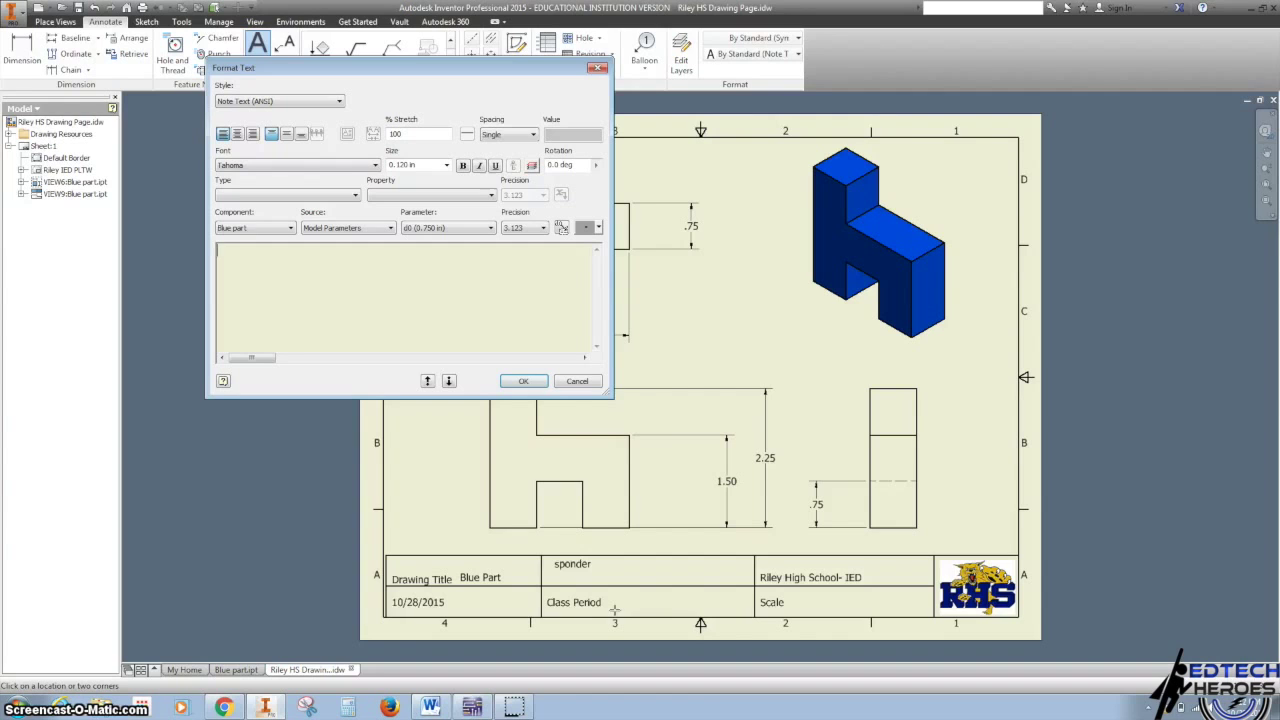
type("1st")
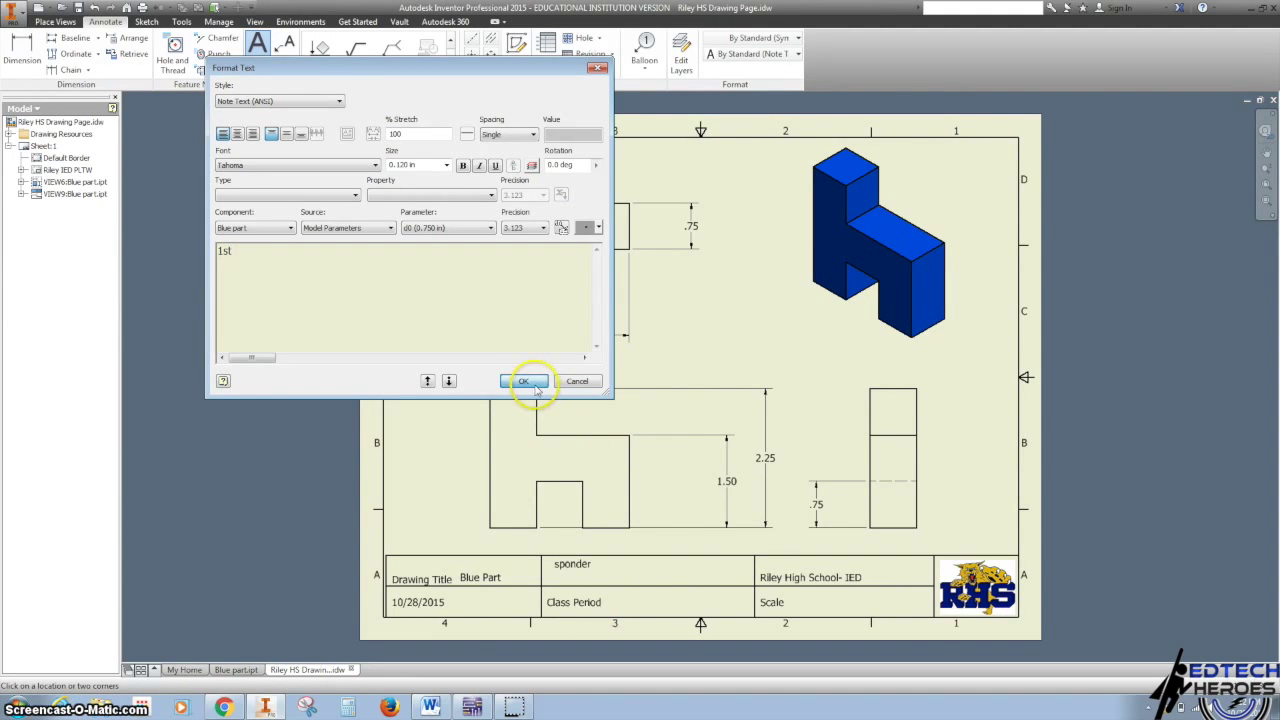
left_click(523, 381)
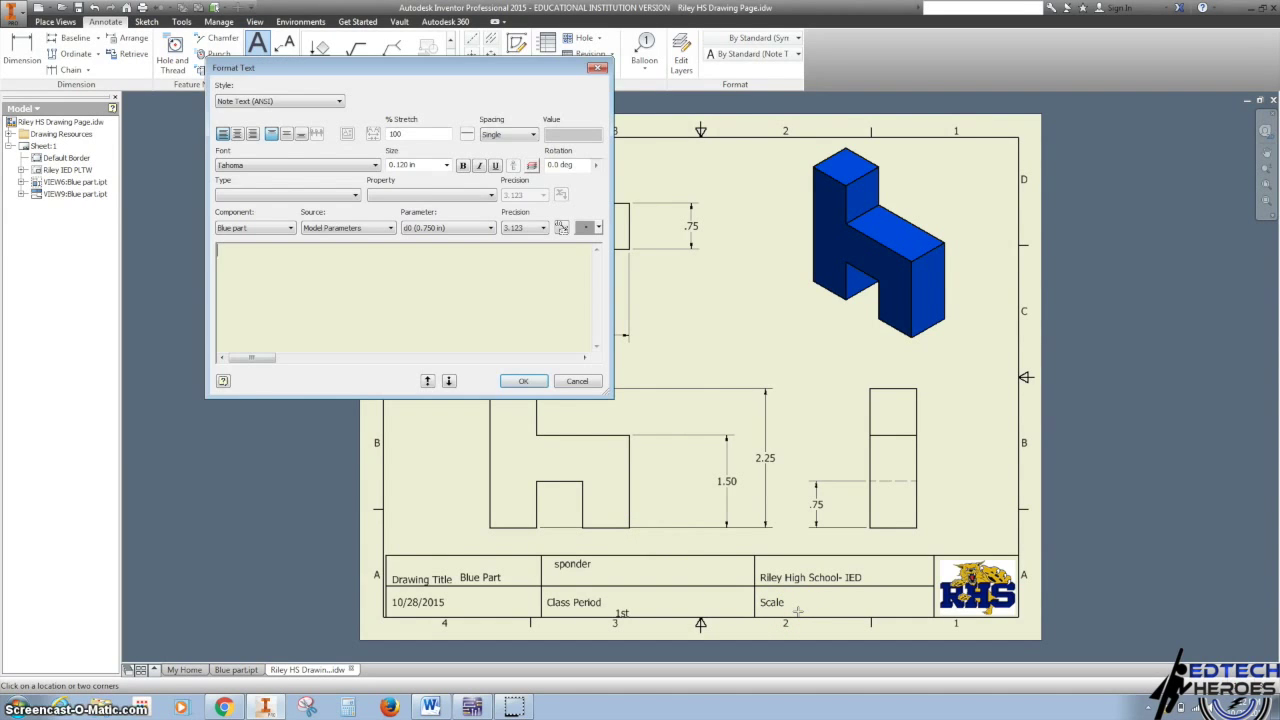
type("1:")
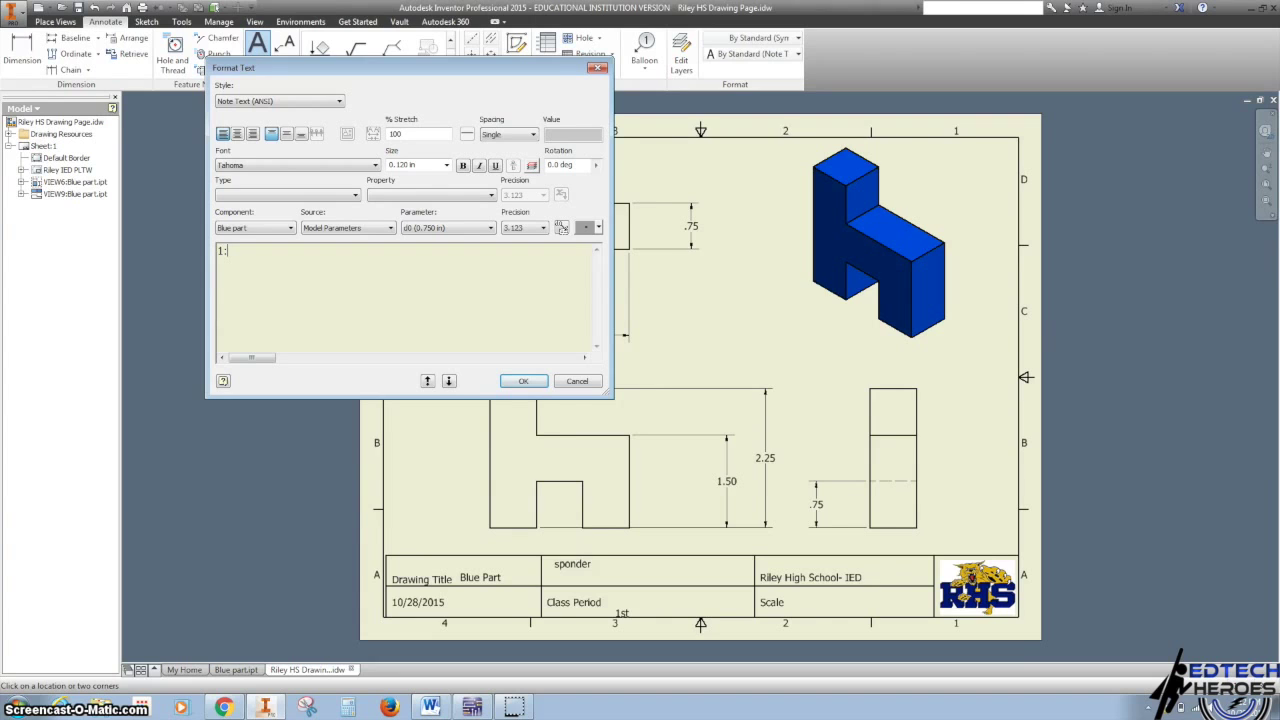
type("1")
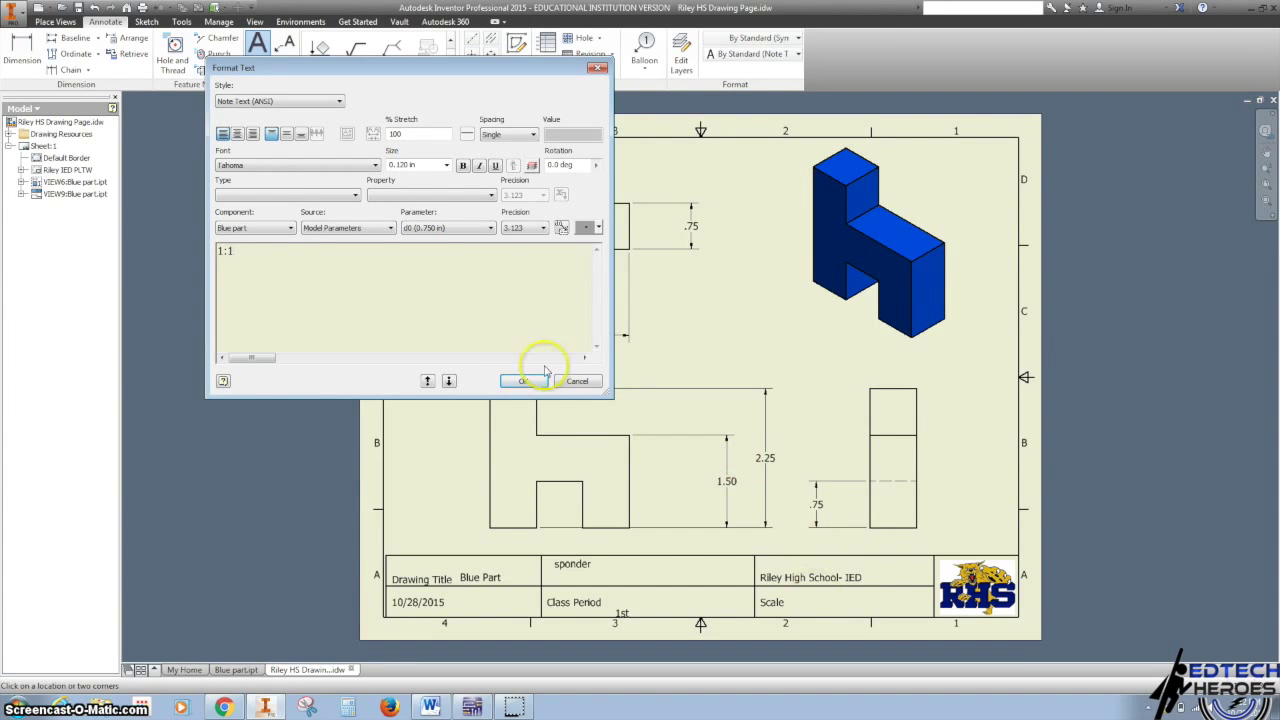
- Place the 1:1 scale note in the title block and dismiss the Drawing View dialog
left_click(521, 381)
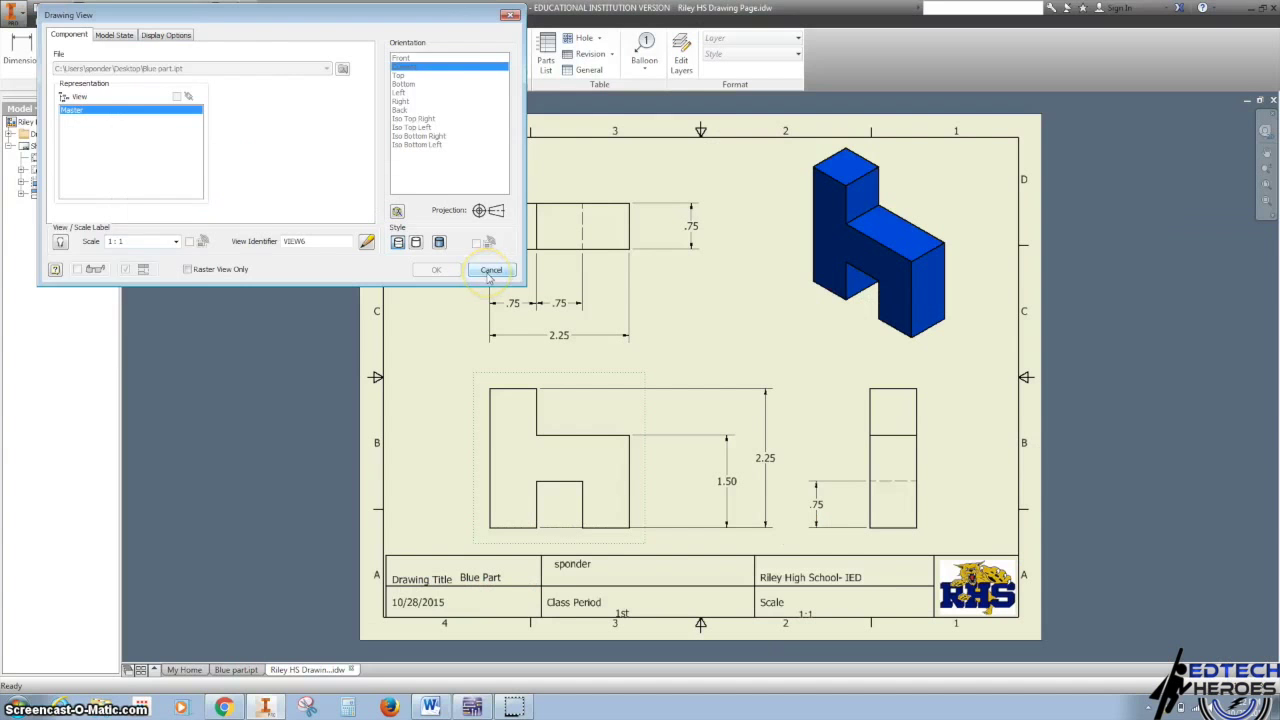
left_click(491, 270)
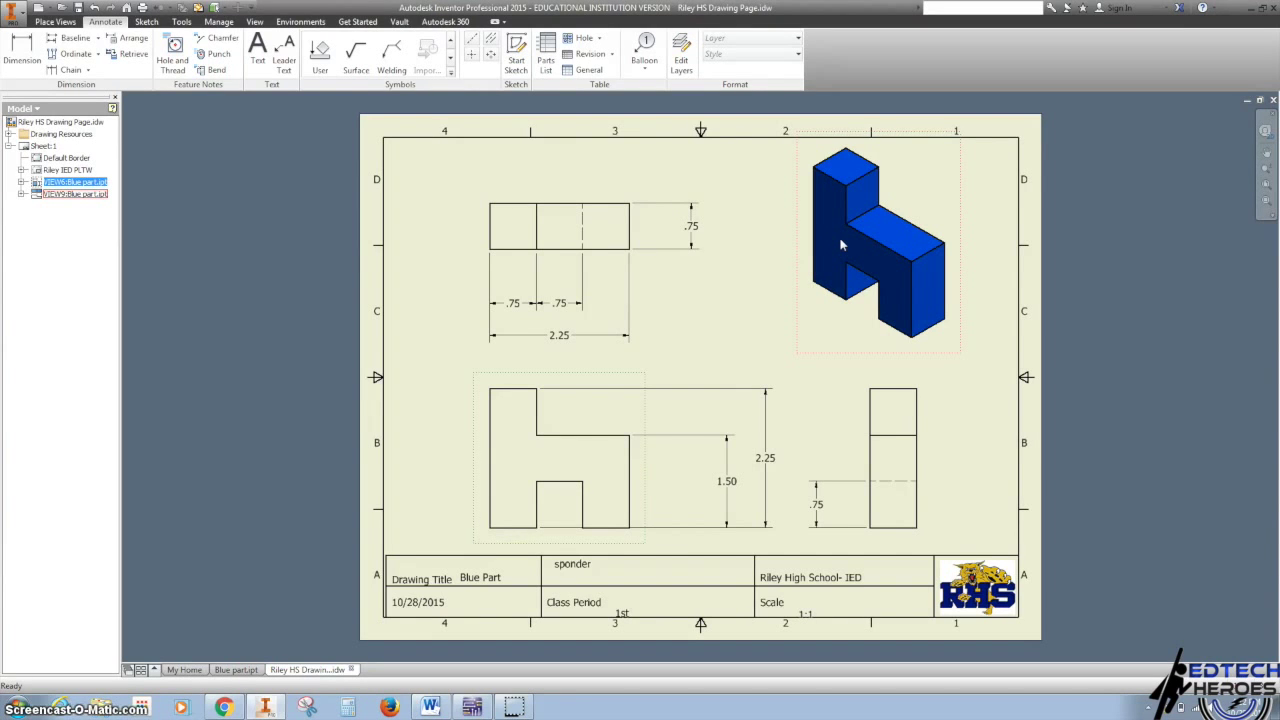
mouse_move(248, 247)
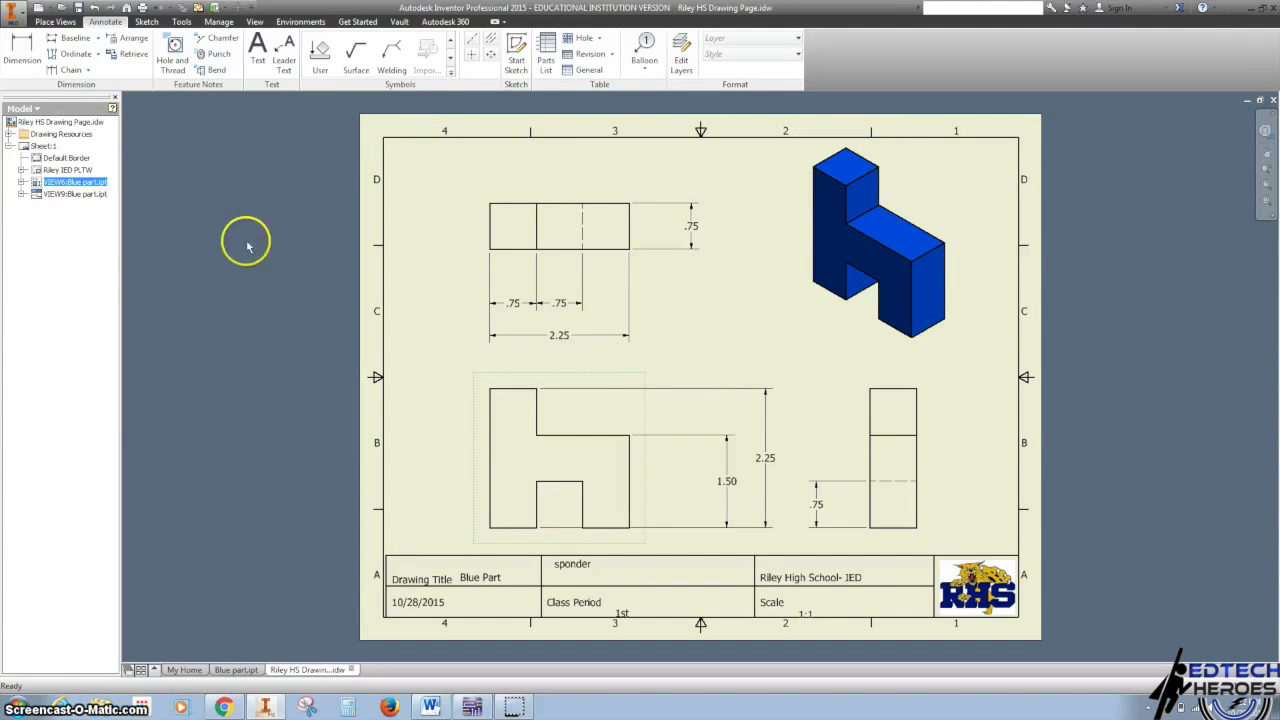
- Save as 'Blue part drawing.idw' on the Desktop, skipping the missing wildcat image link
left_click(18, 22)
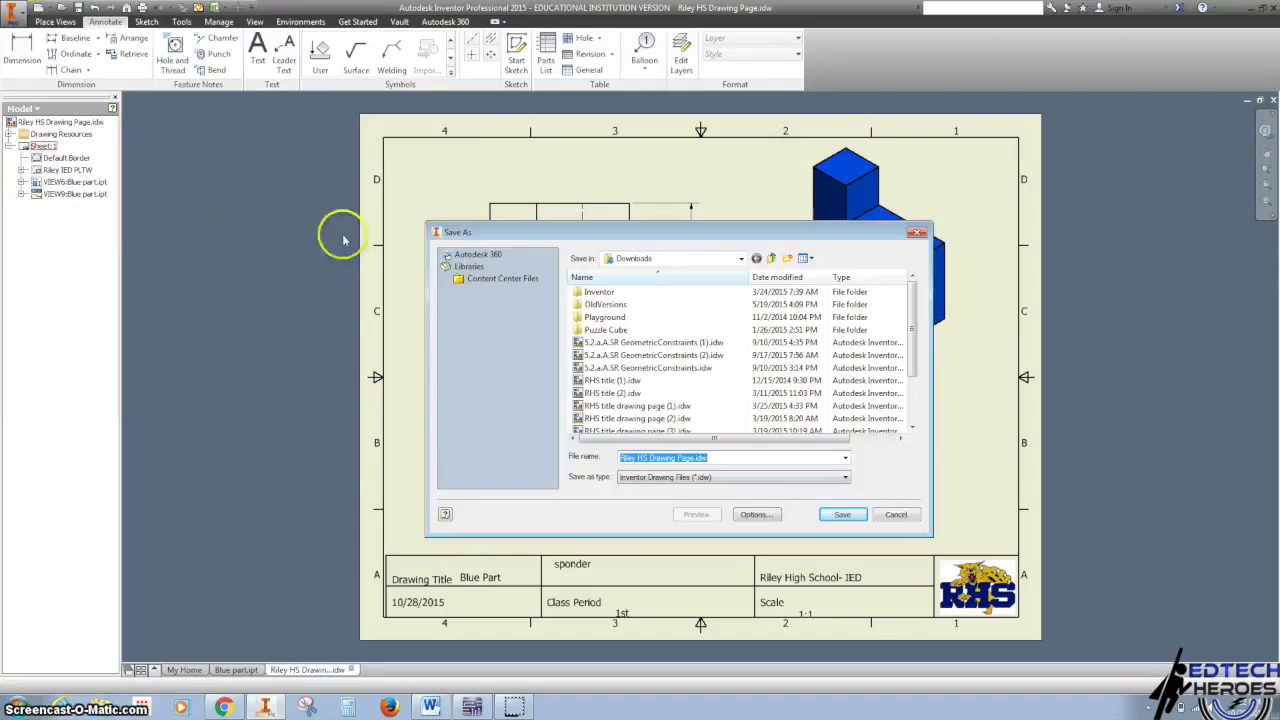
left_click(740, 258)
type("Blue part drawing")
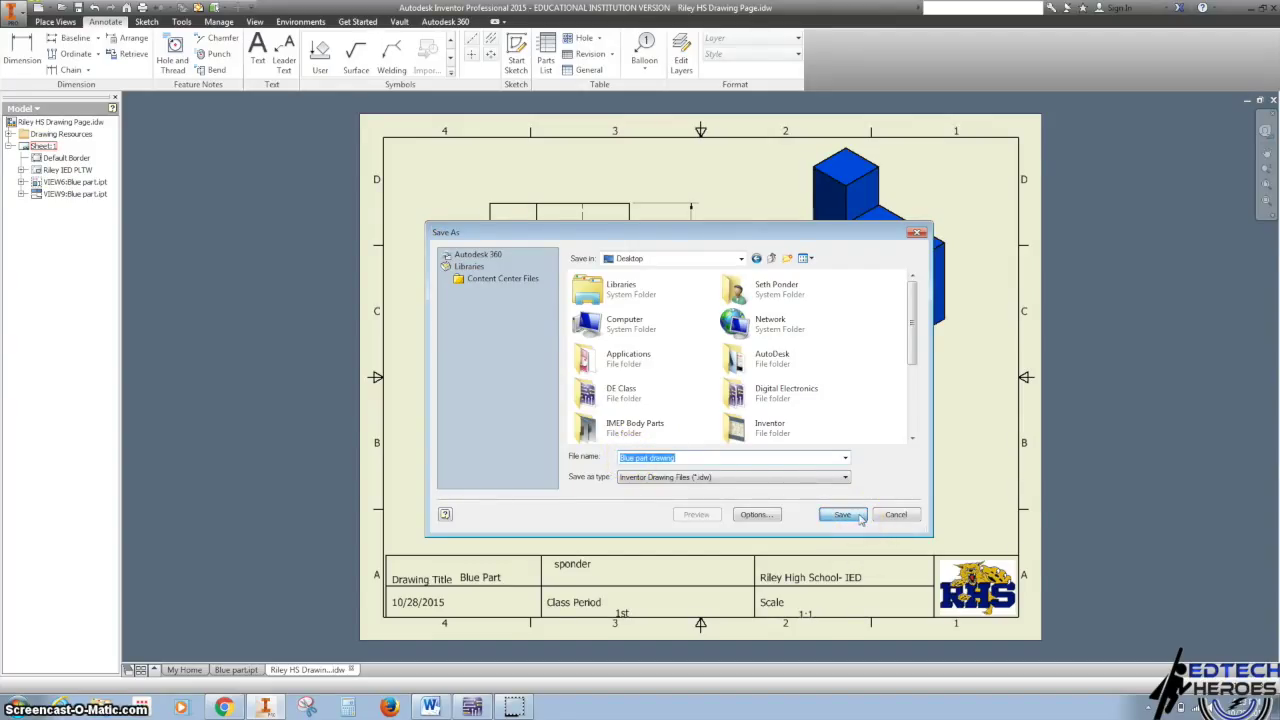
left_click(840, 514)
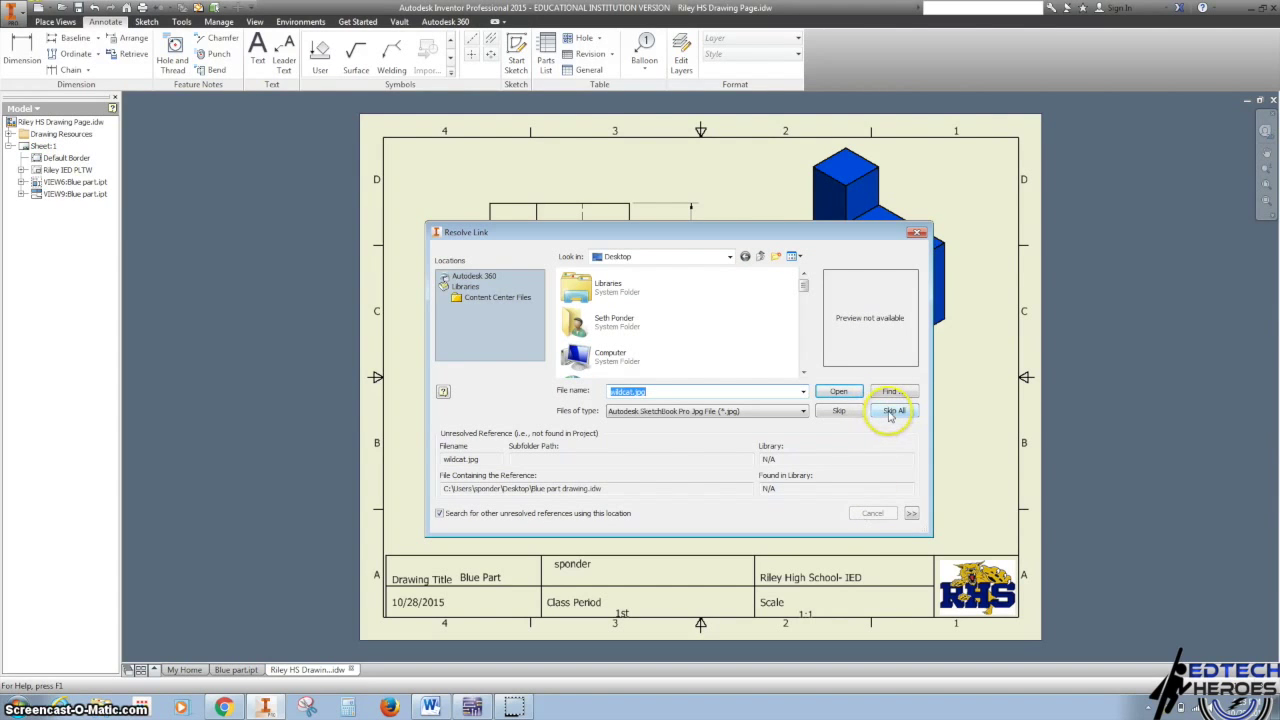
left_click(891, 411)
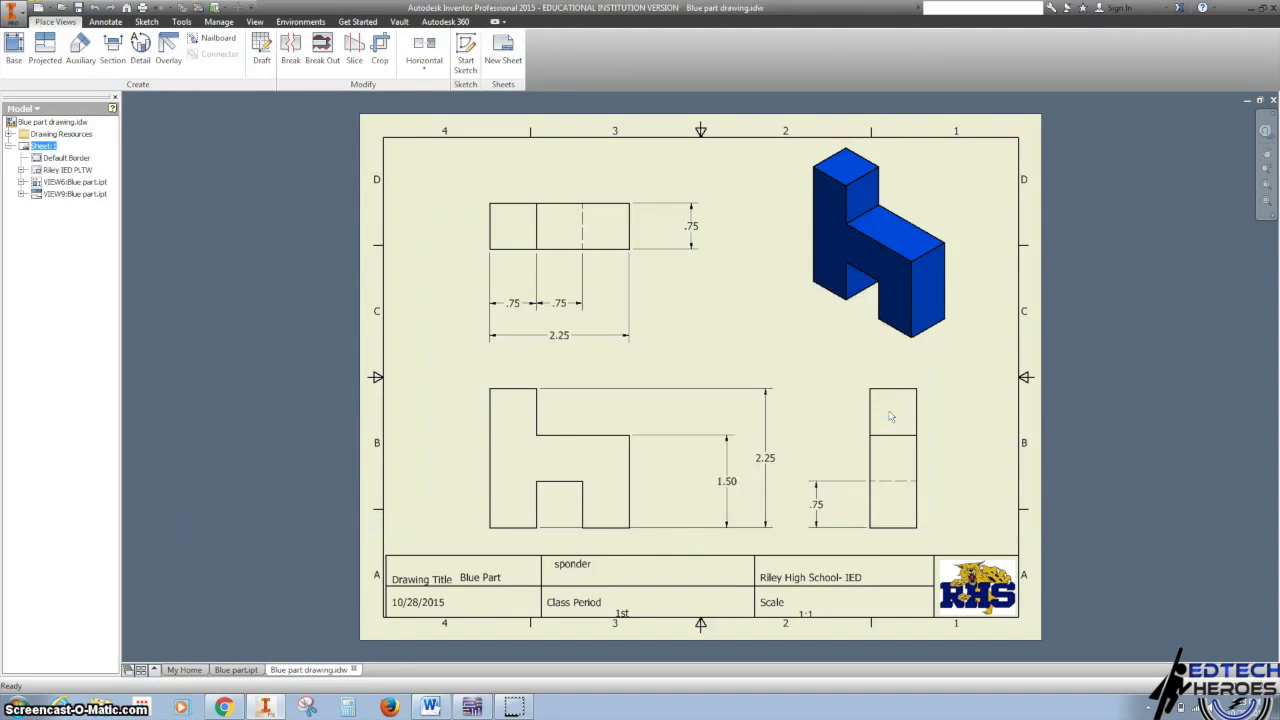